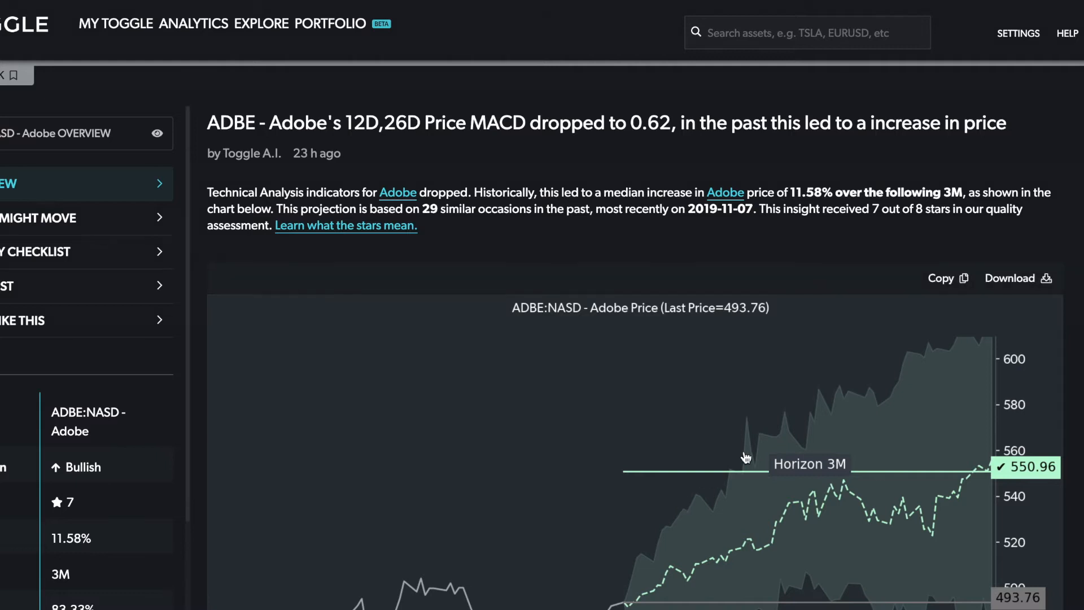
mouse_move(626, 258)
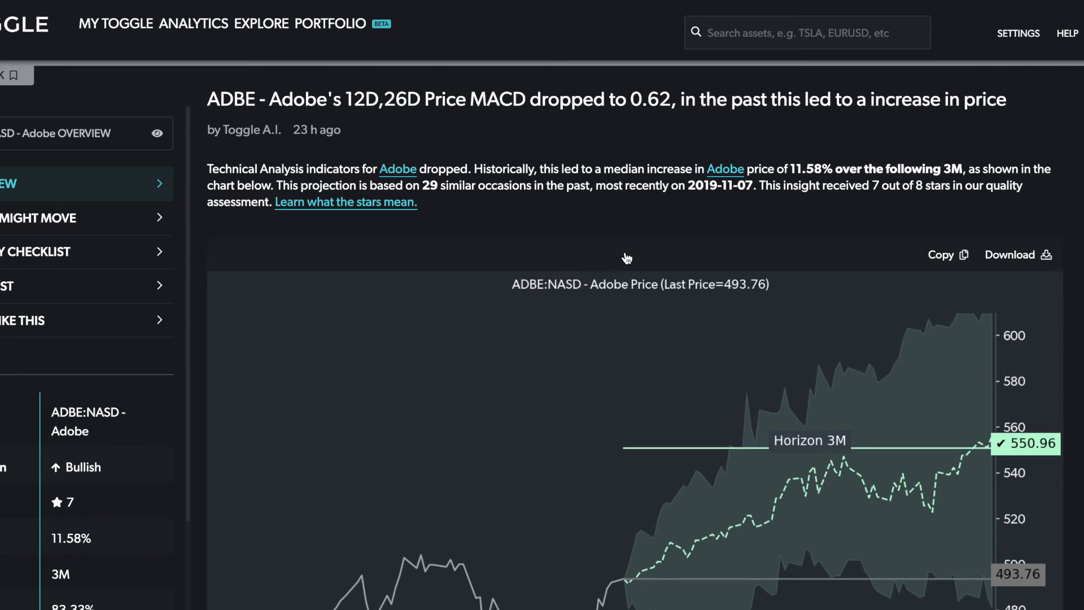
mouse_move(641, 231)
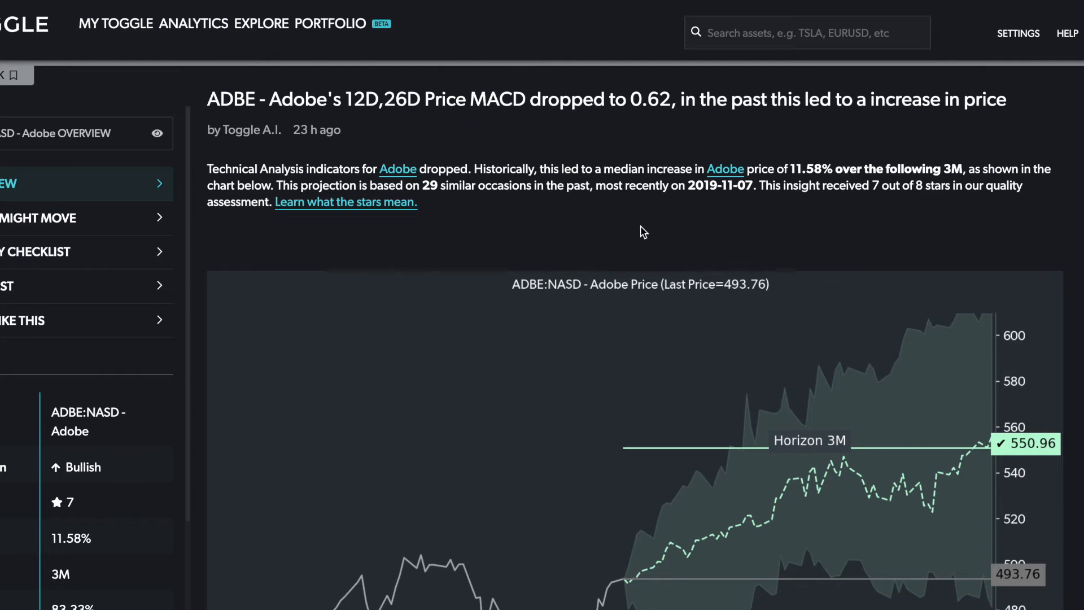
Scroll down to reveal the full ADBE projection chart with 550.96 and 465.16 levels
scroll(down, 3)
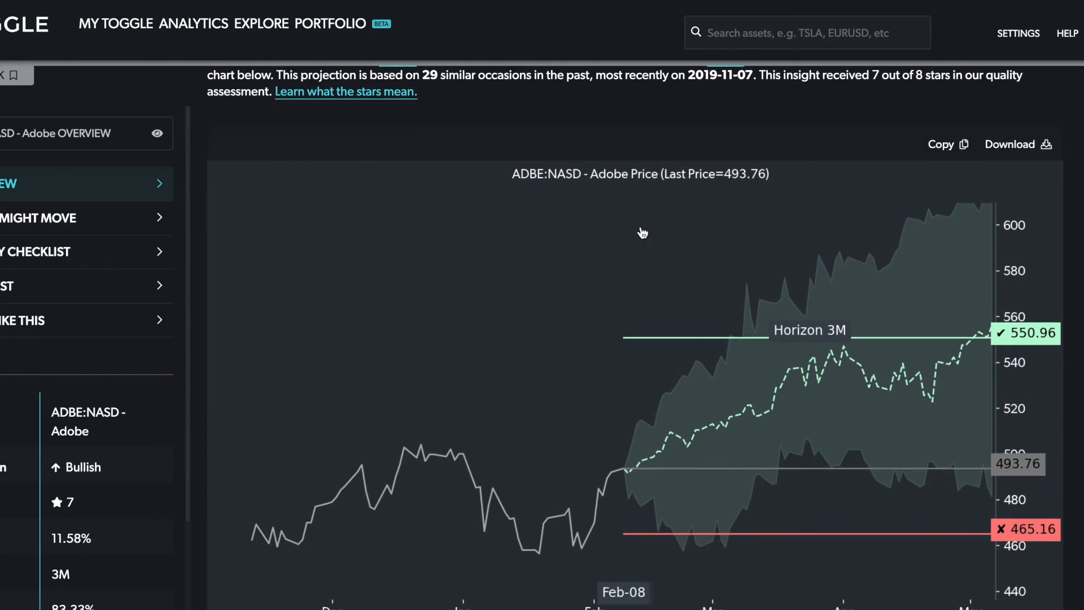
scroll(down, 3)
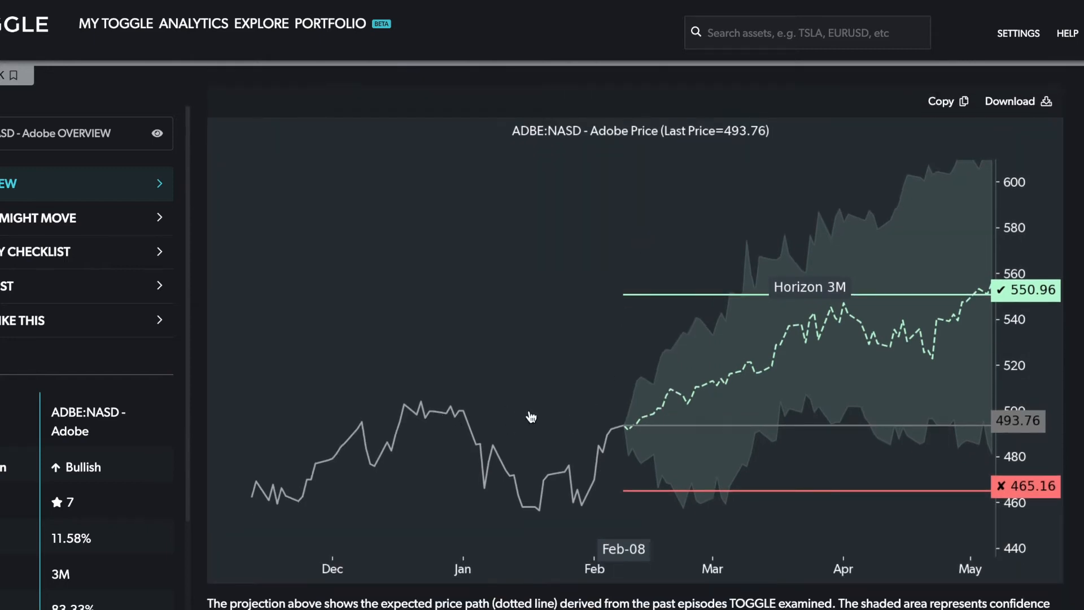
mouse_move(583, 446)
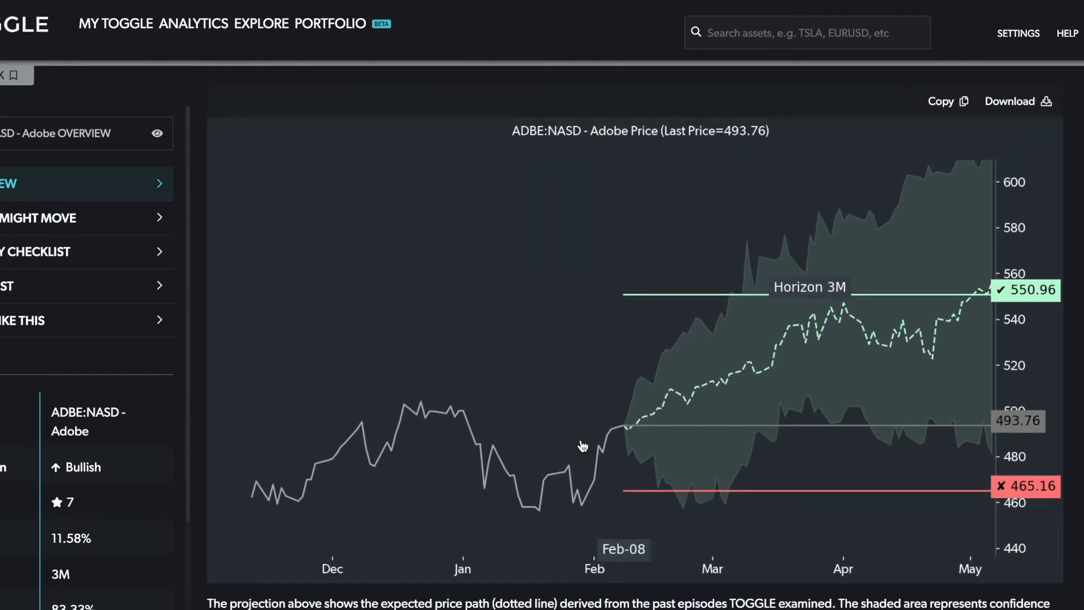
mouse_move(662, 434)
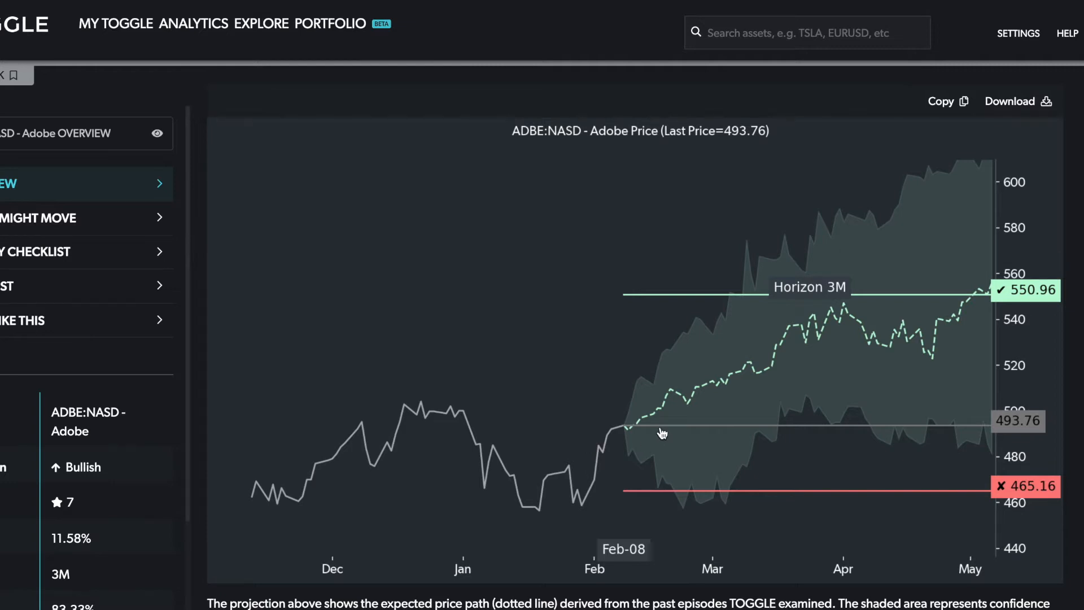
mouse_move(862, 397)
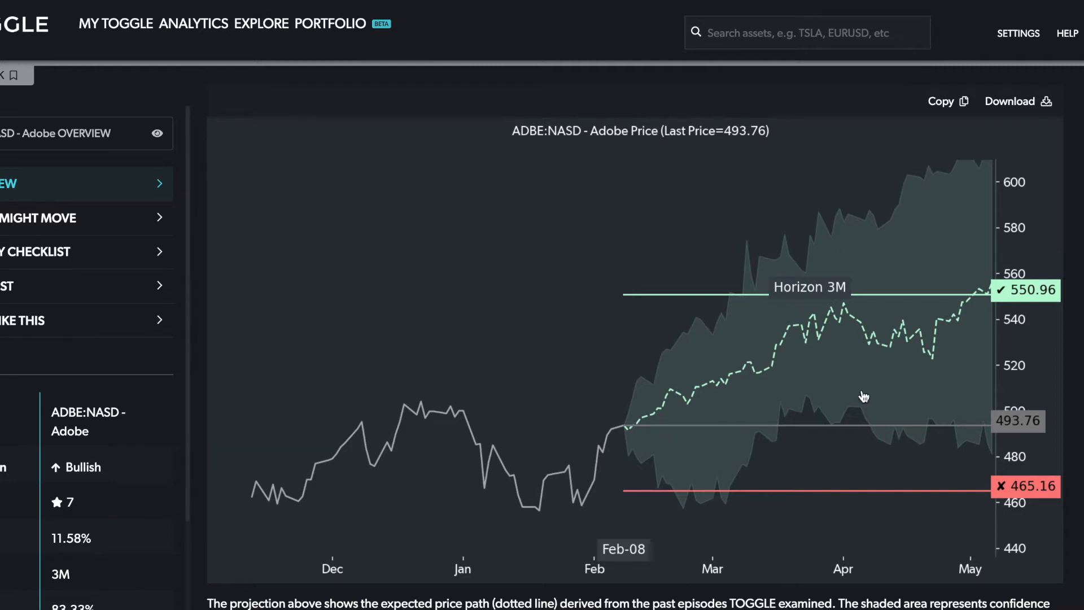
mouse_move(830, 389)
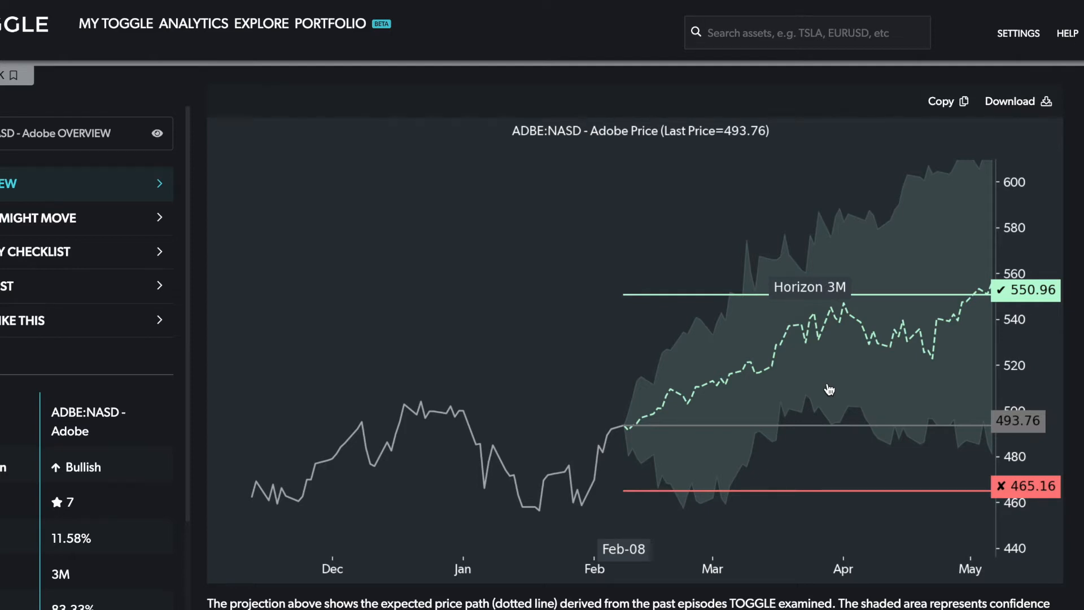
mouse_move(901, 236)
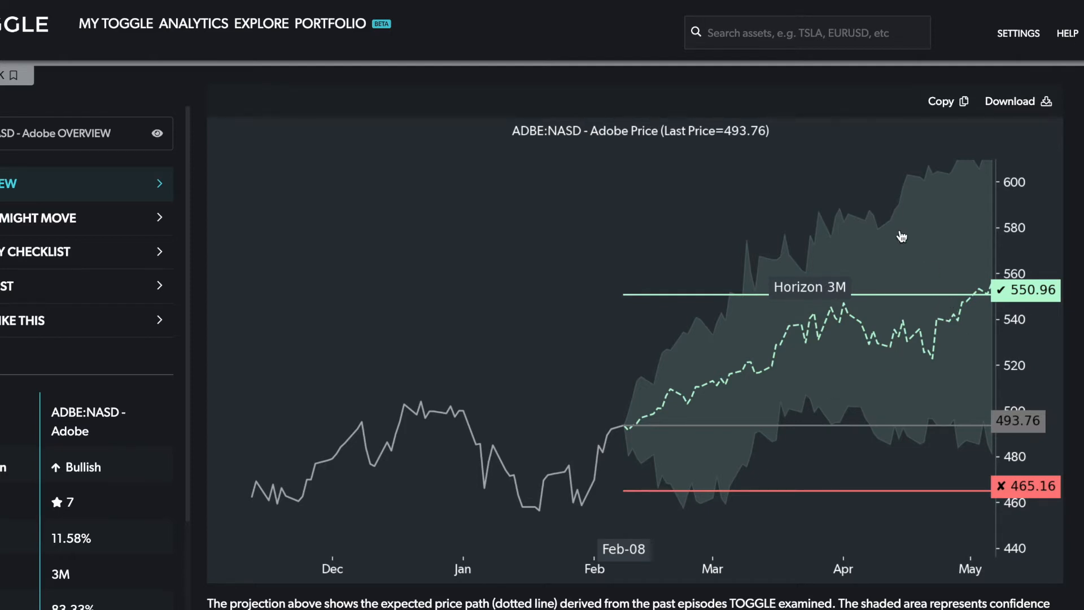
mouse_move(900, 228)
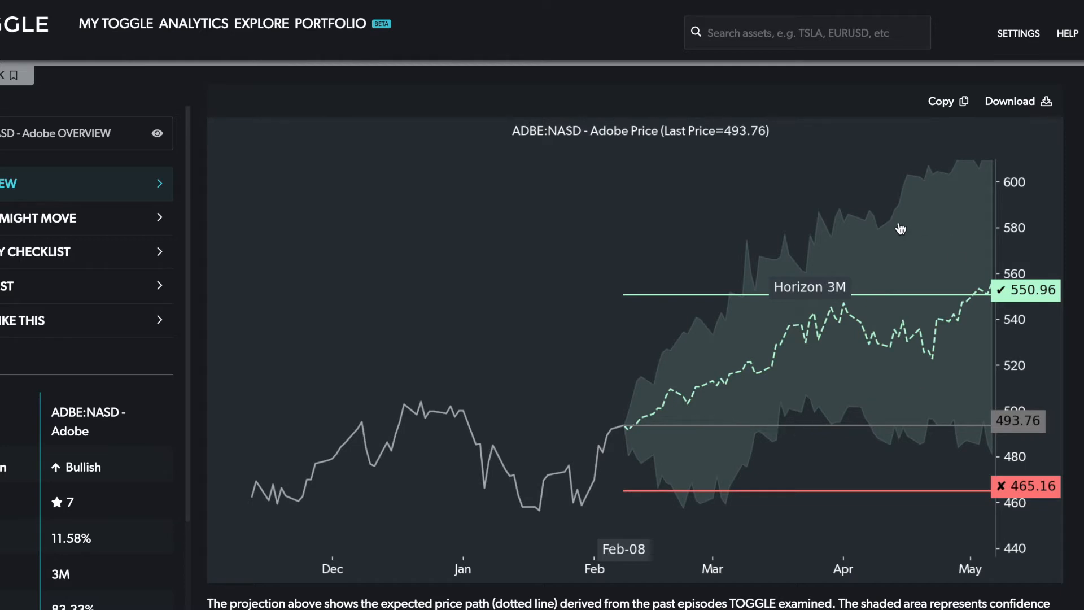
mouse_move(727, 501)
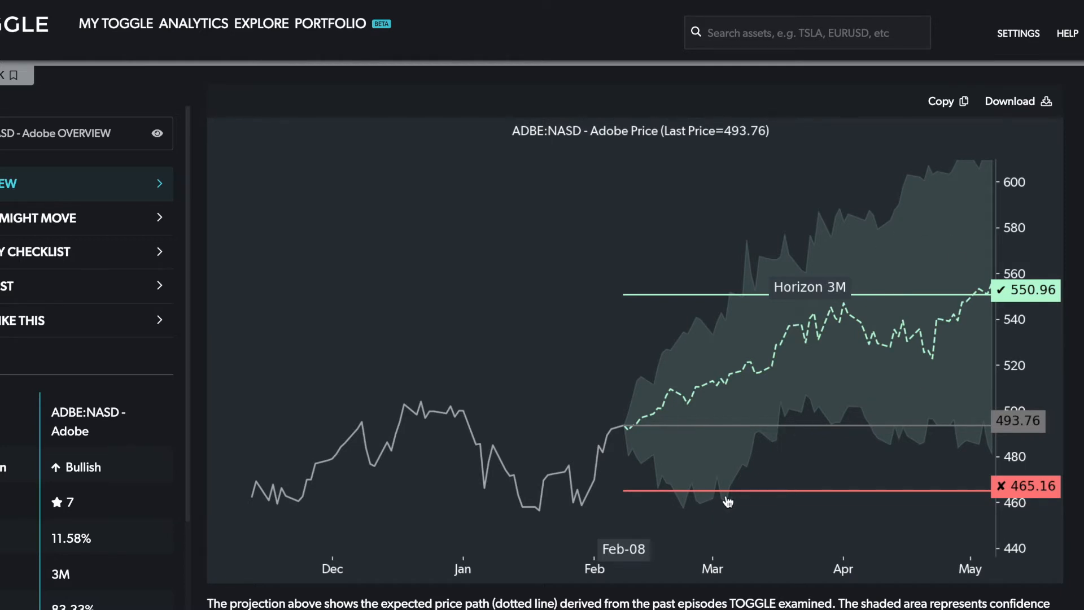
mouse_move(708, 503)
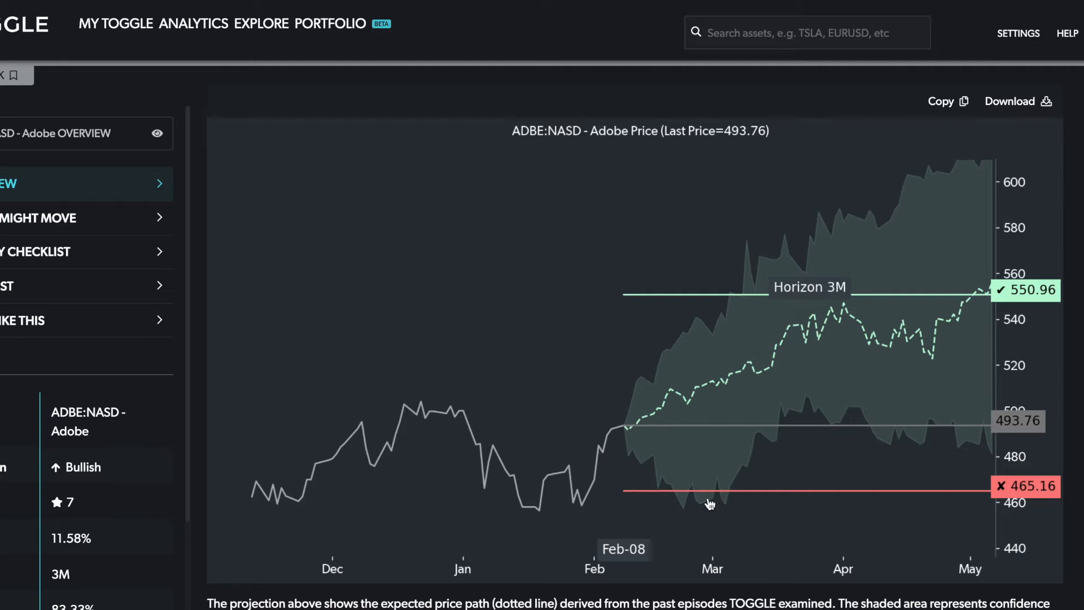
mouse_move(726, 512)
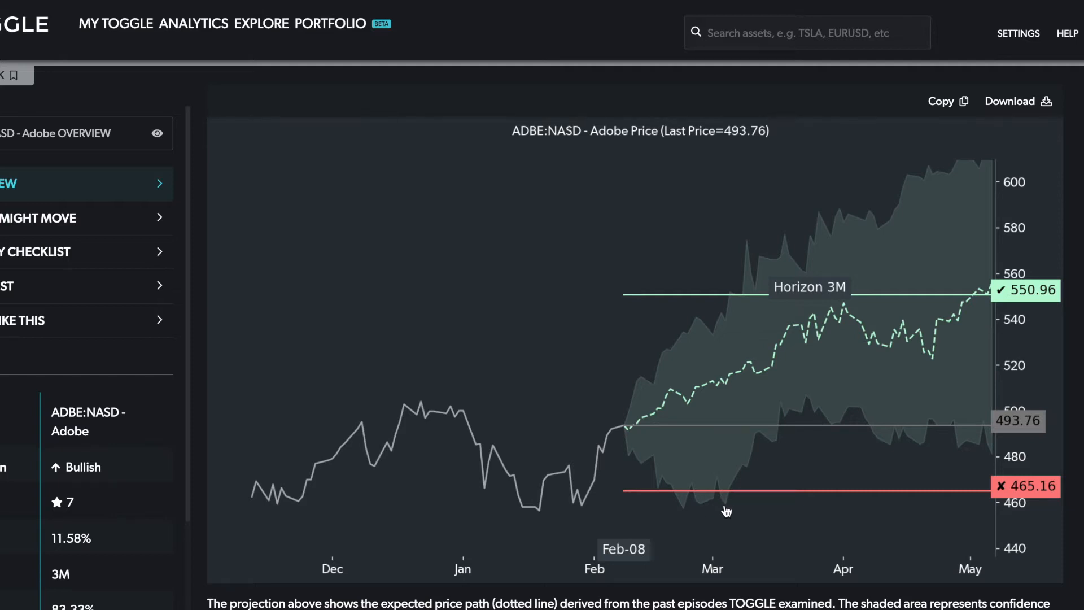
mouse_move(736, 308)
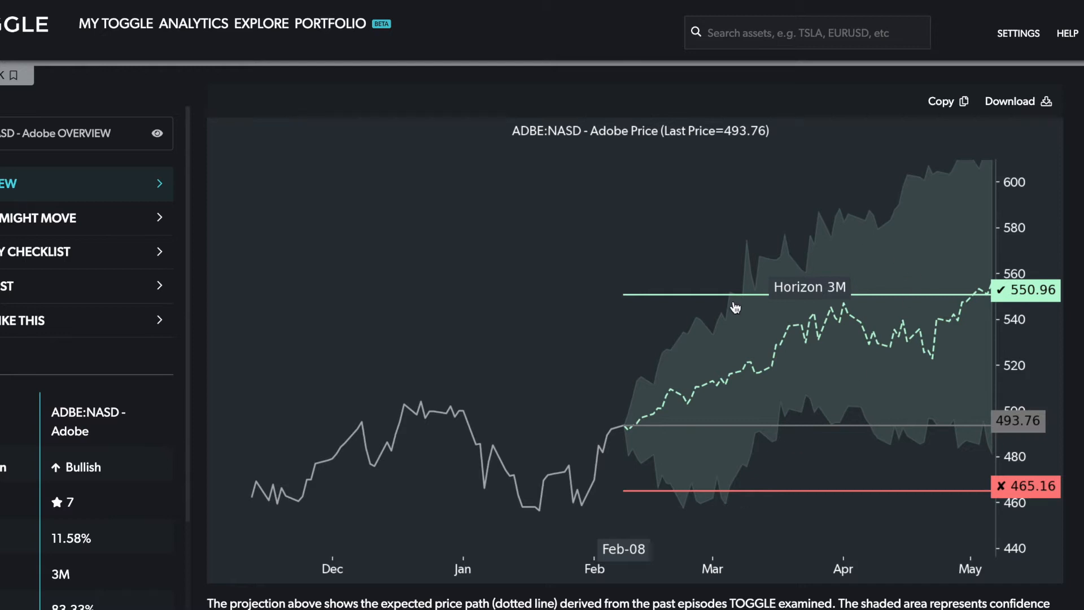
mouse_move(699, 400)
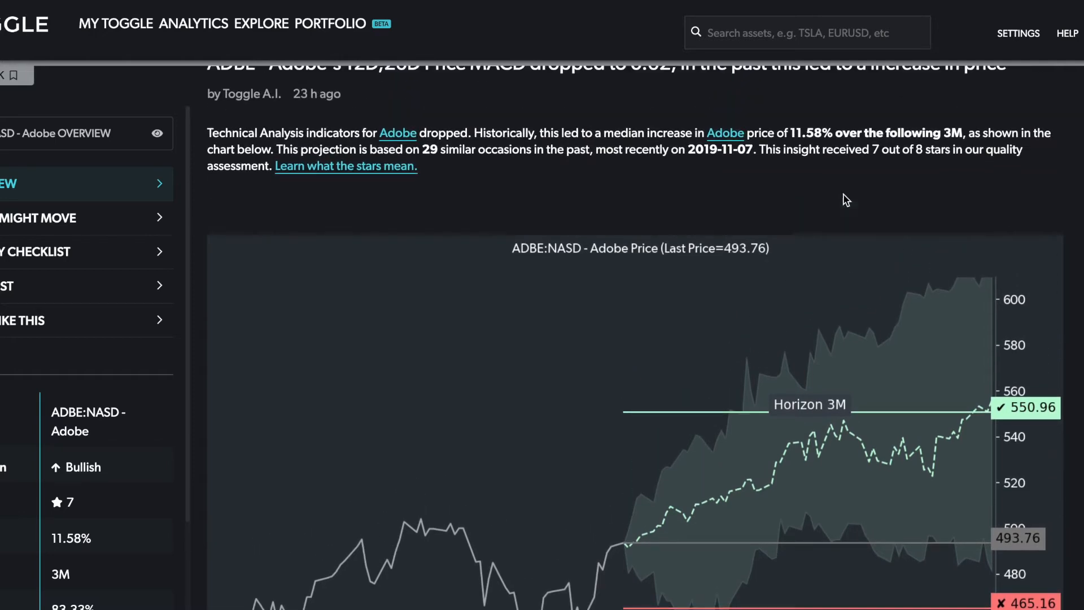
mouse_move(848, 187)
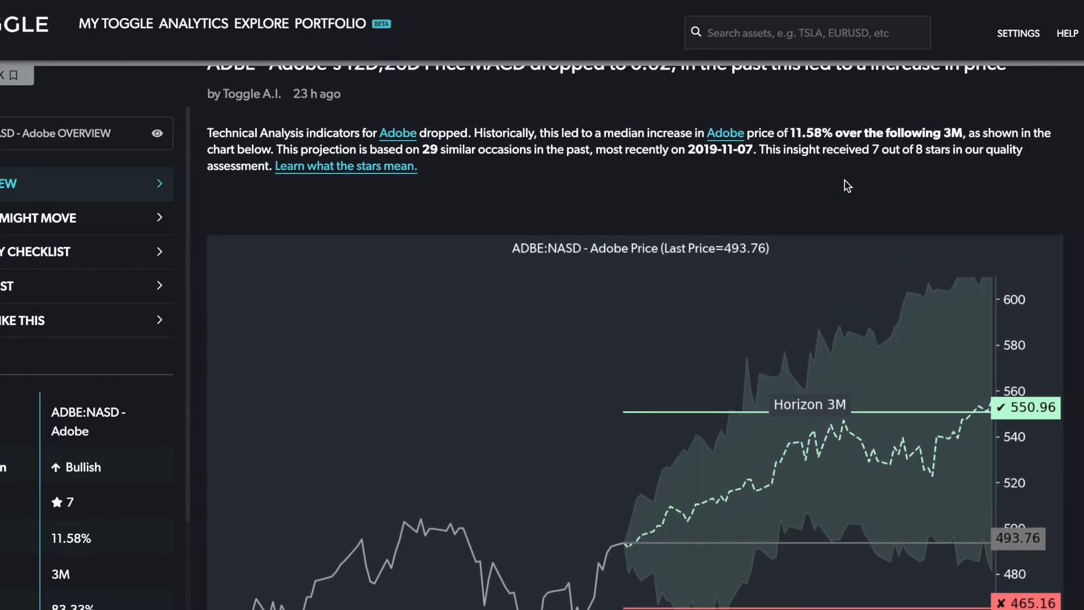
mouse_move(832, 170)
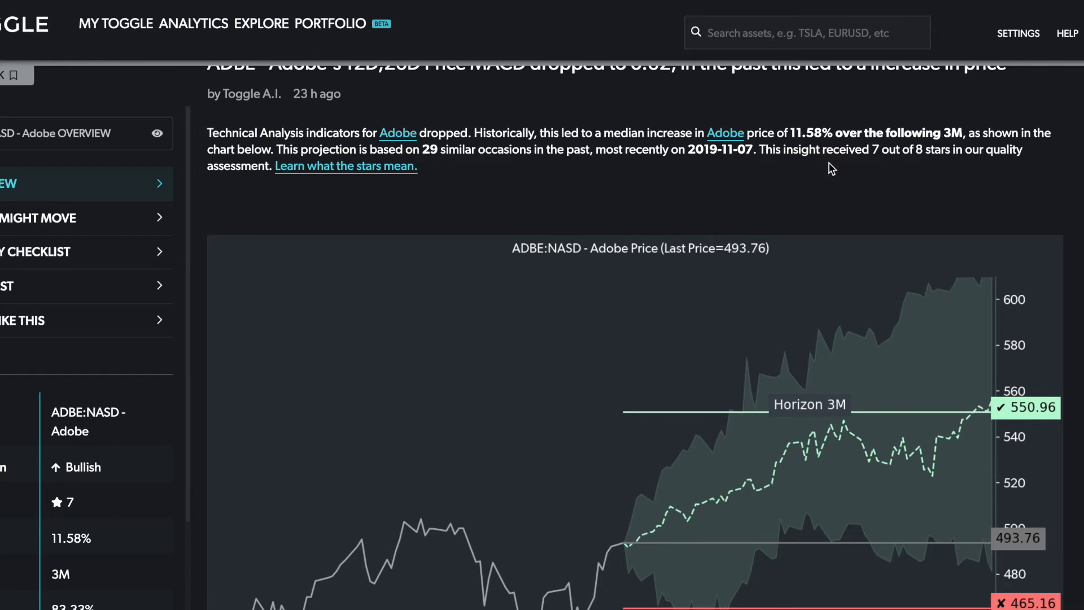
mouse_move(827, 143)
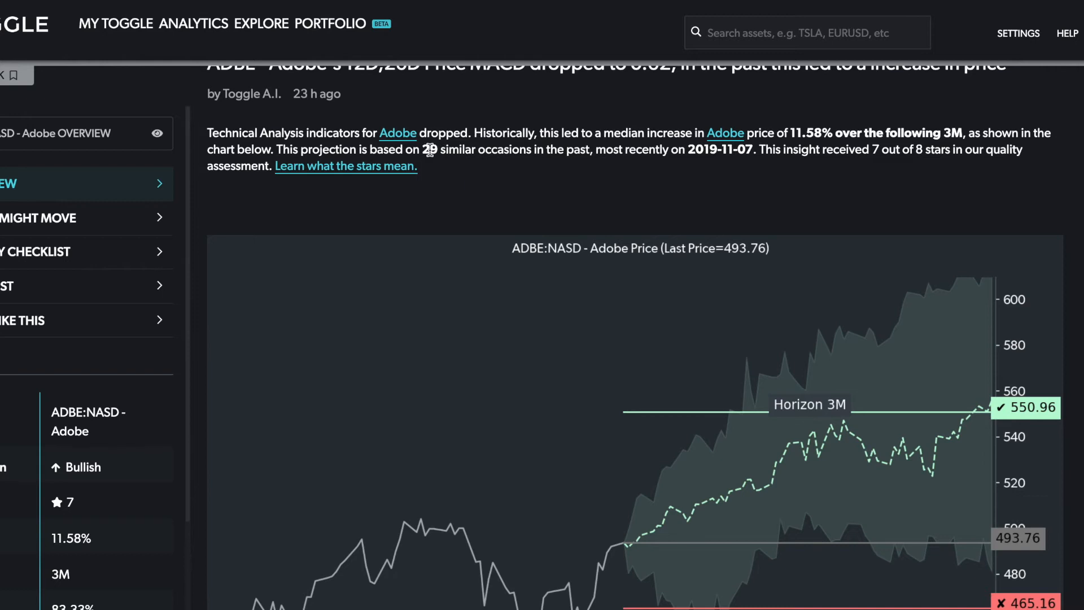
click(39, 217)
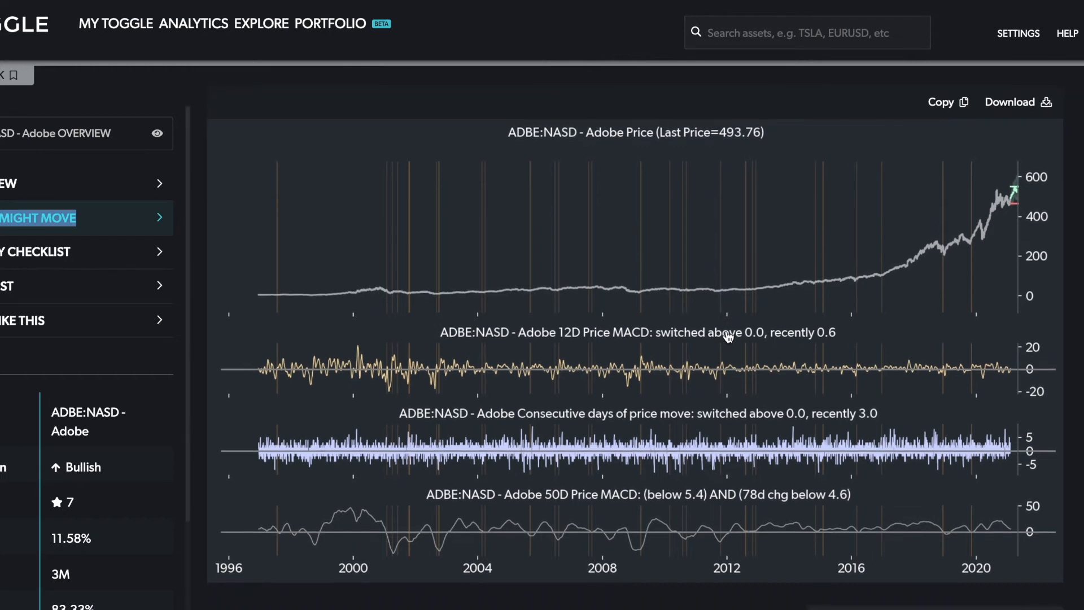
Scroll to the ADBE price history with 12D MACD, consecutive-days and 50D MACD panels
scroll(down, 3)
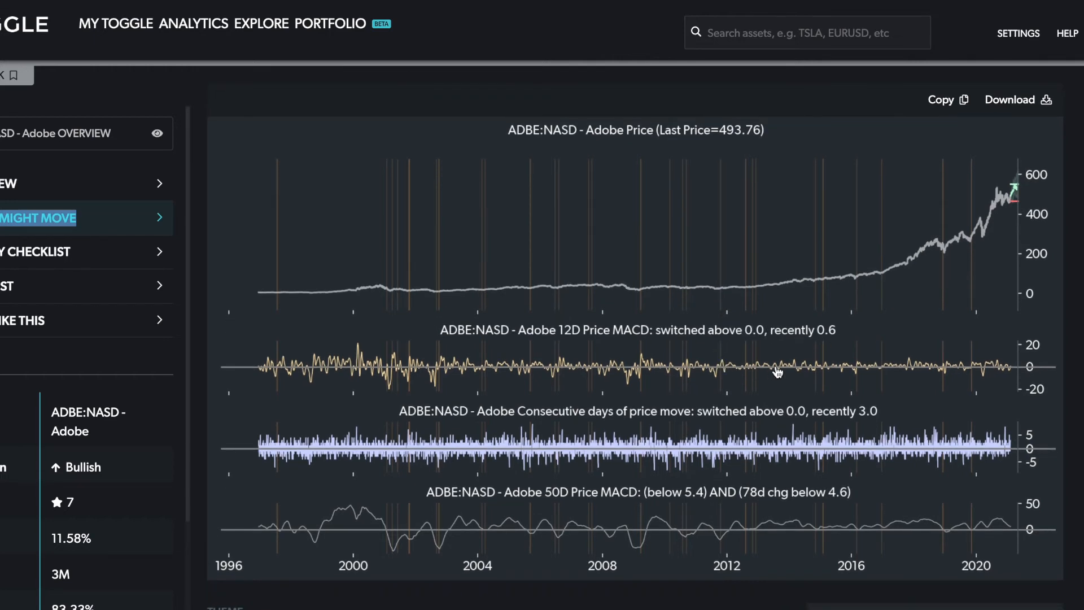
mouse_move(940, 259)
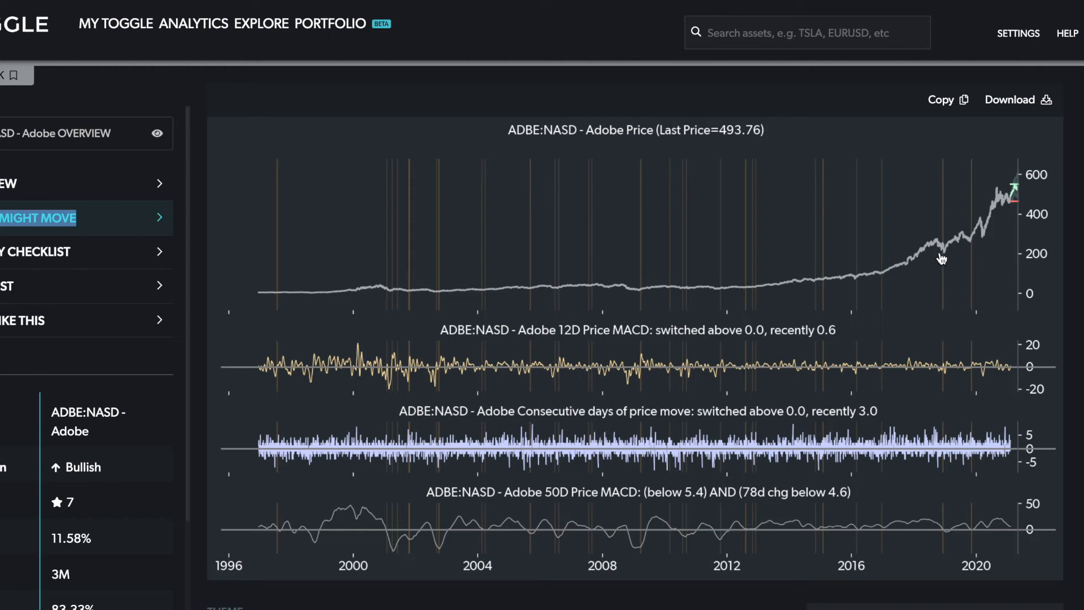
mouse_move(557, 287)
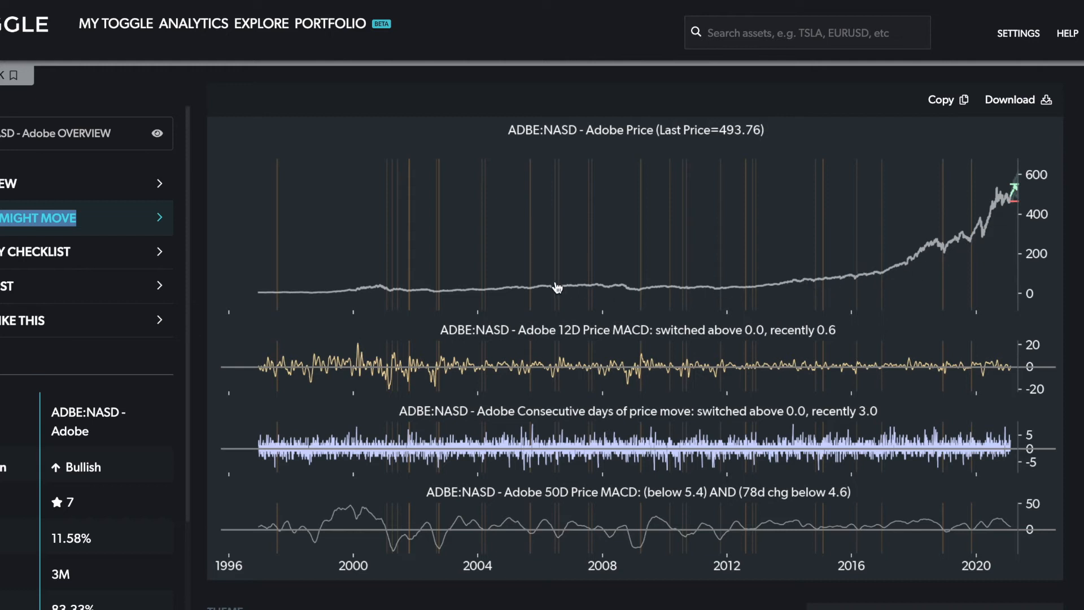
mouse_move(961, 249)
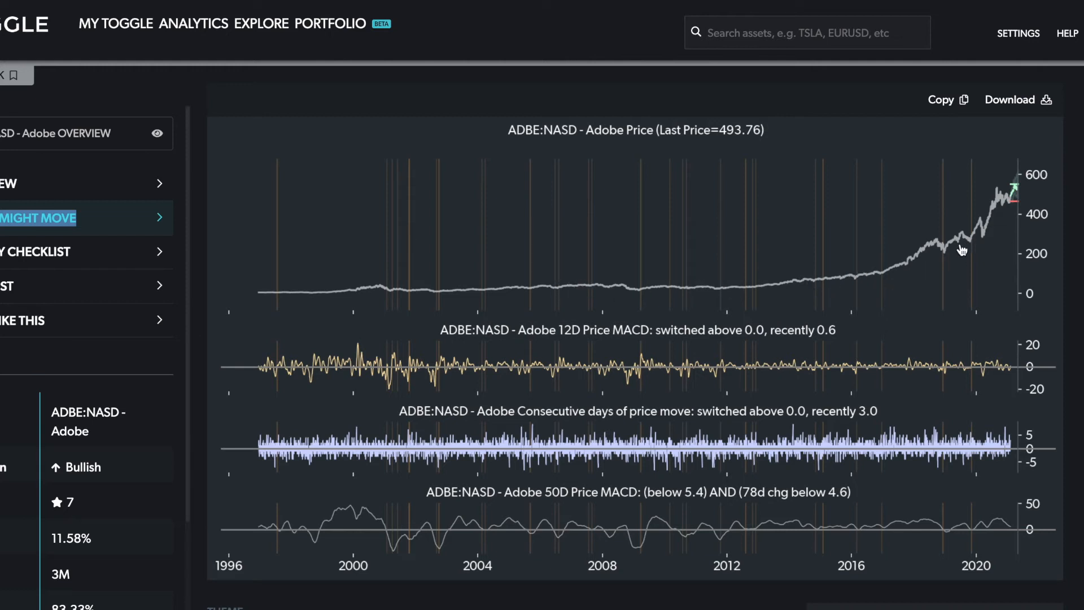
mouse_move(948, 252)
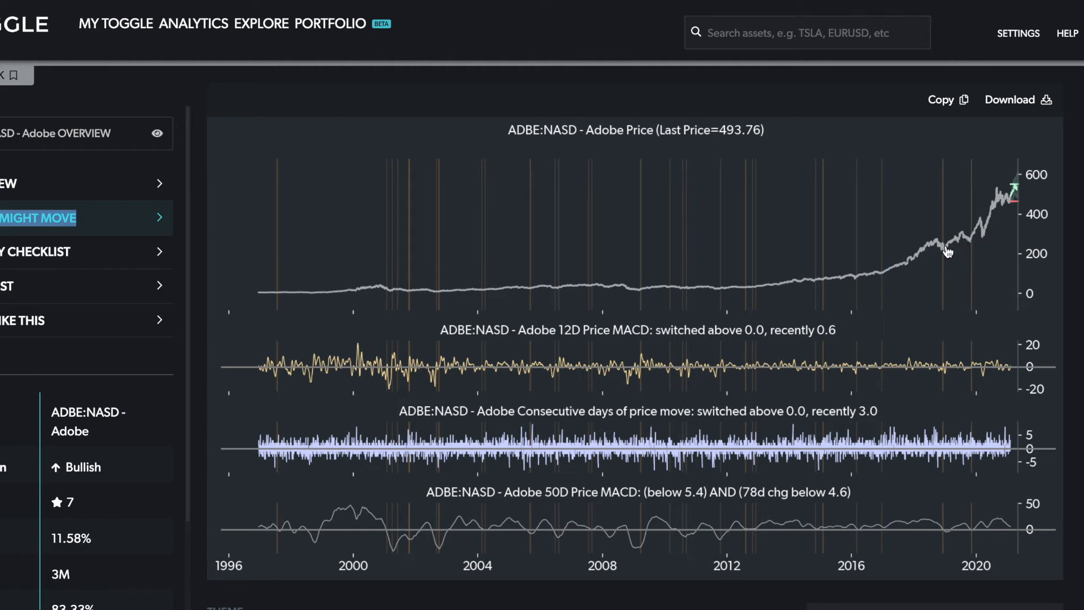
mouse_move(967, 246)
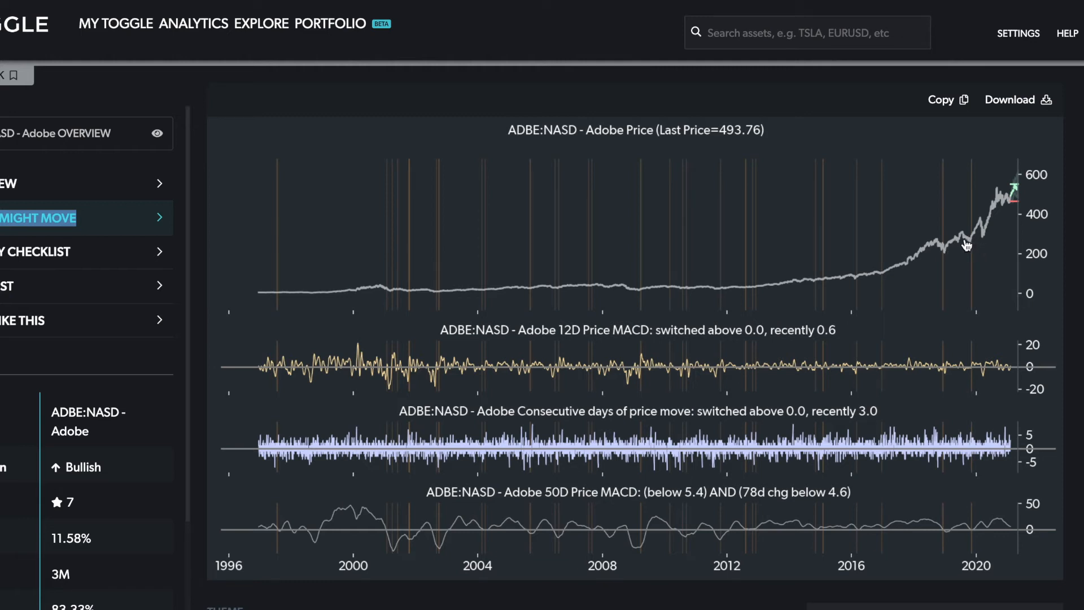
mouse_move(349, 296)
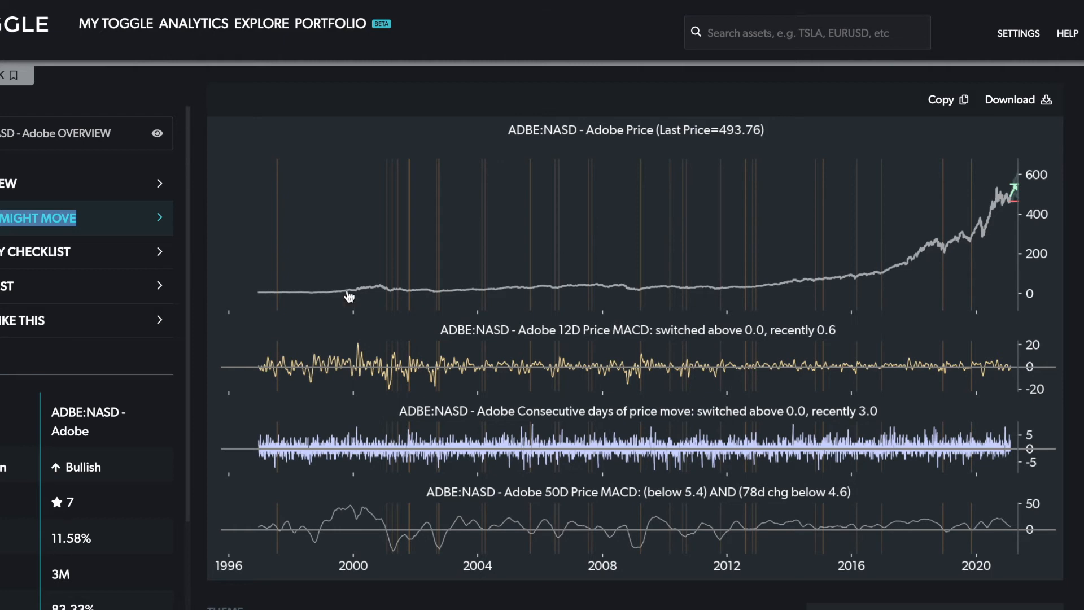
click(21, 286)
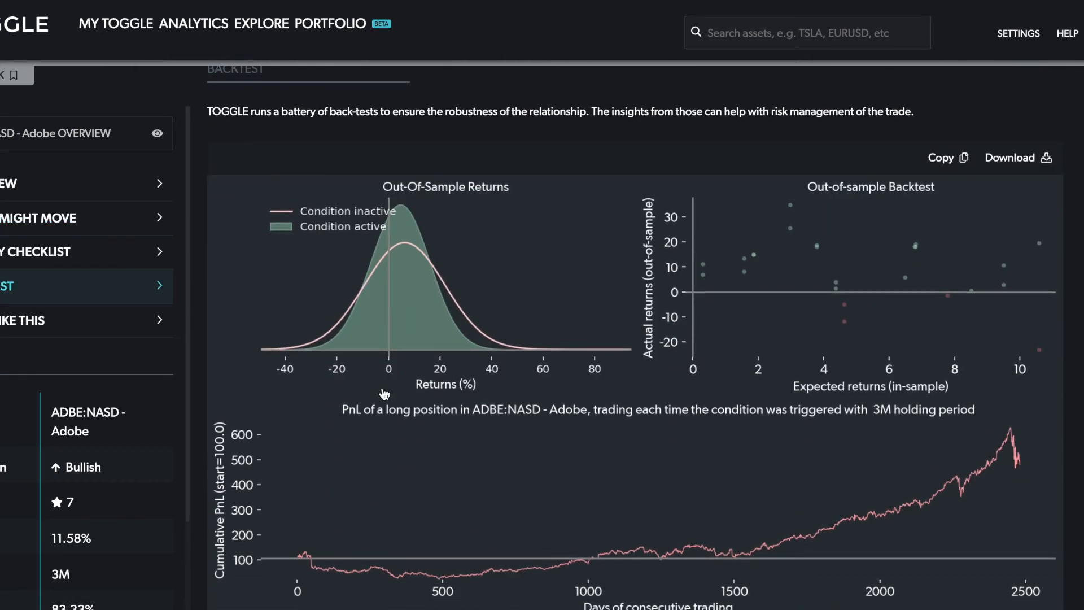
mouse_move(861, 275)
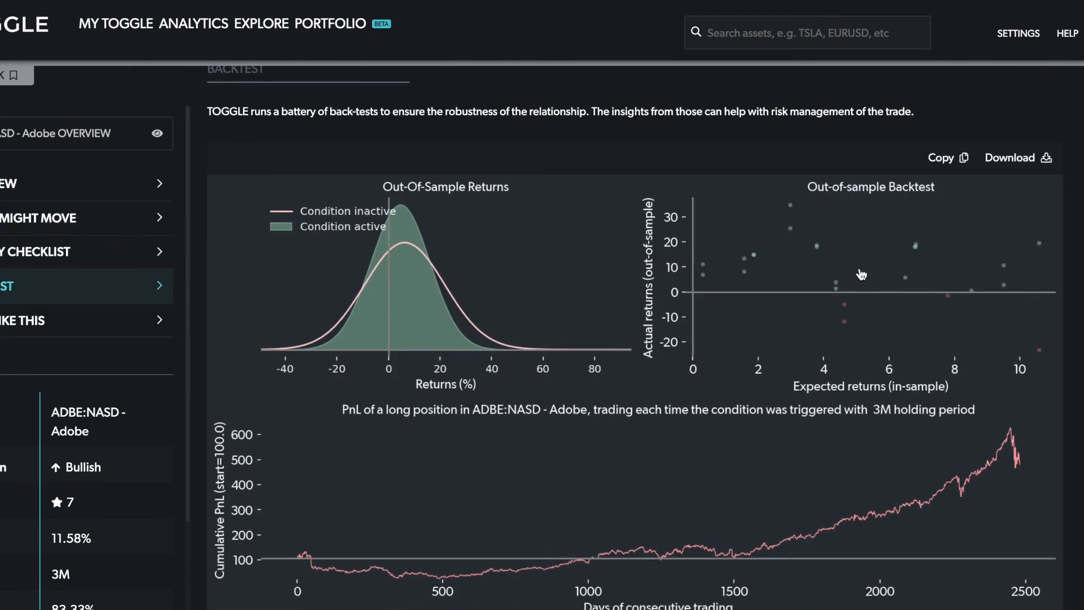
mouse_move(826, 276)
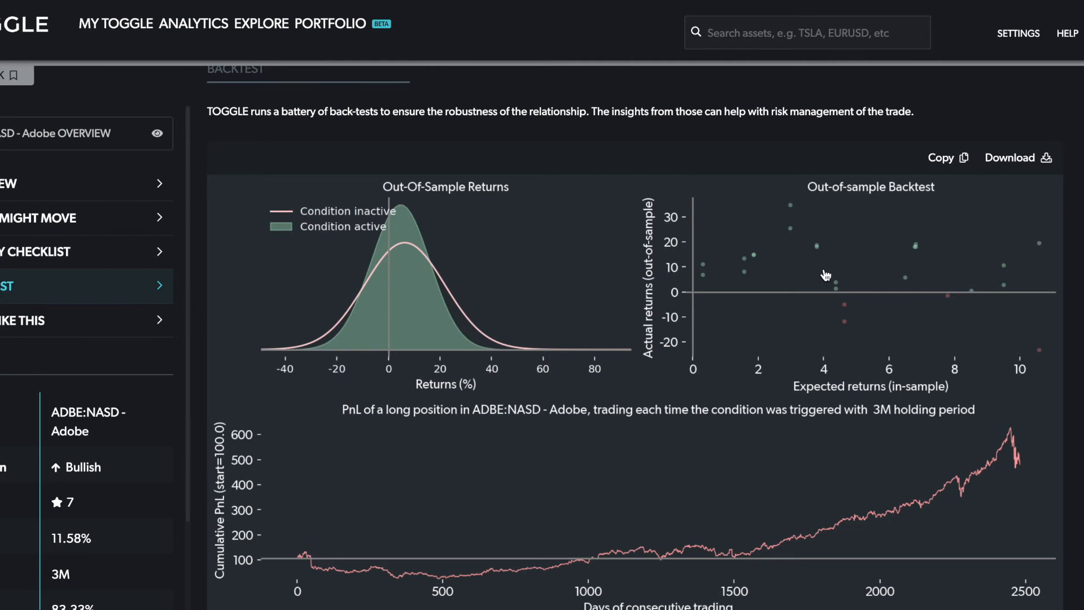
mouse_move(764, 275)
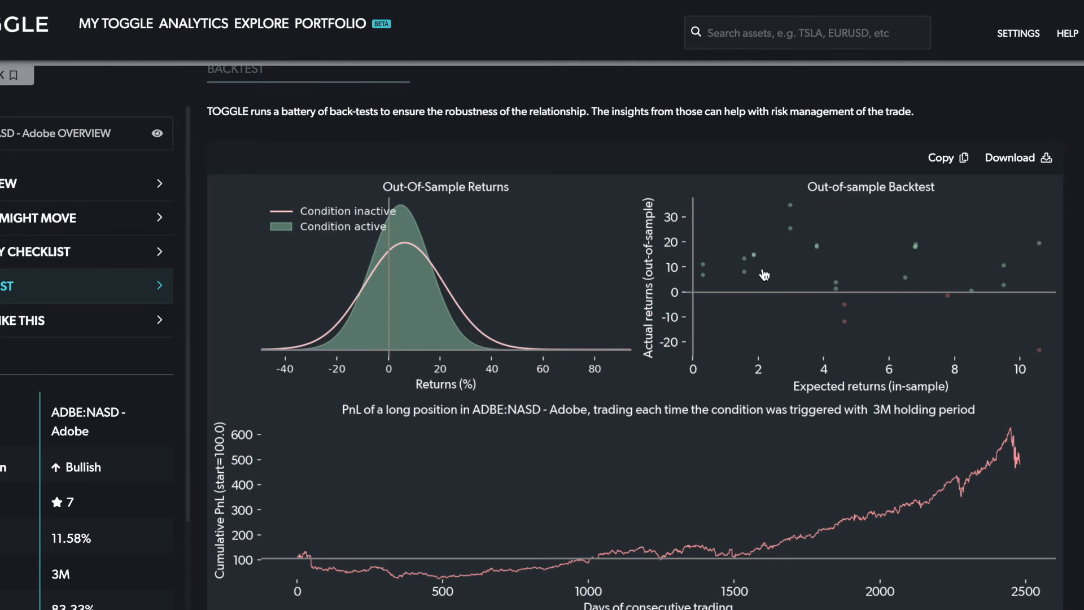
mouse_move(760, 266)
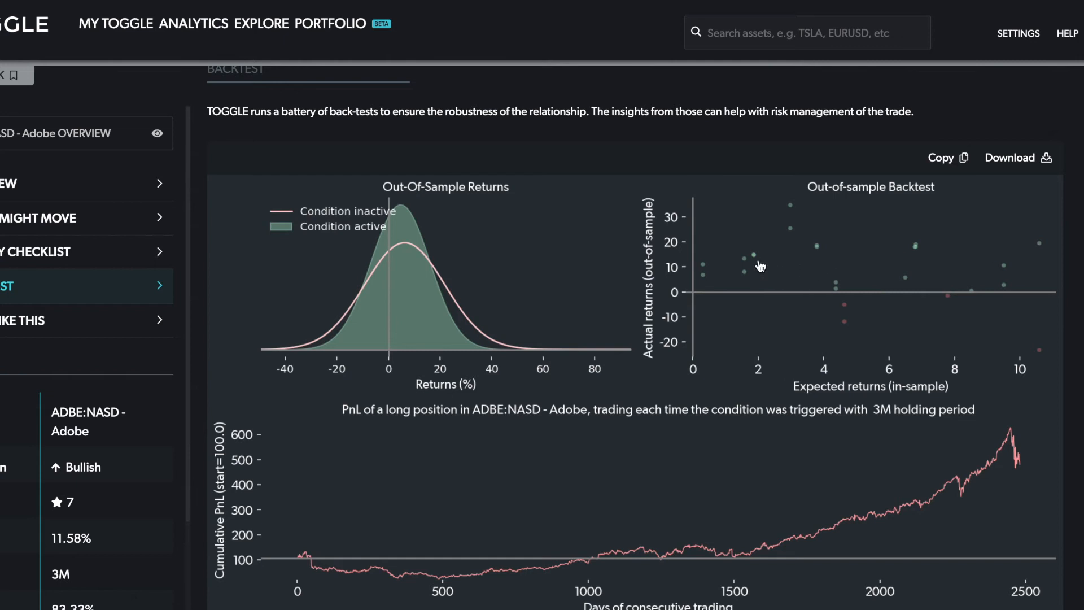
mouse_move(849, 236)
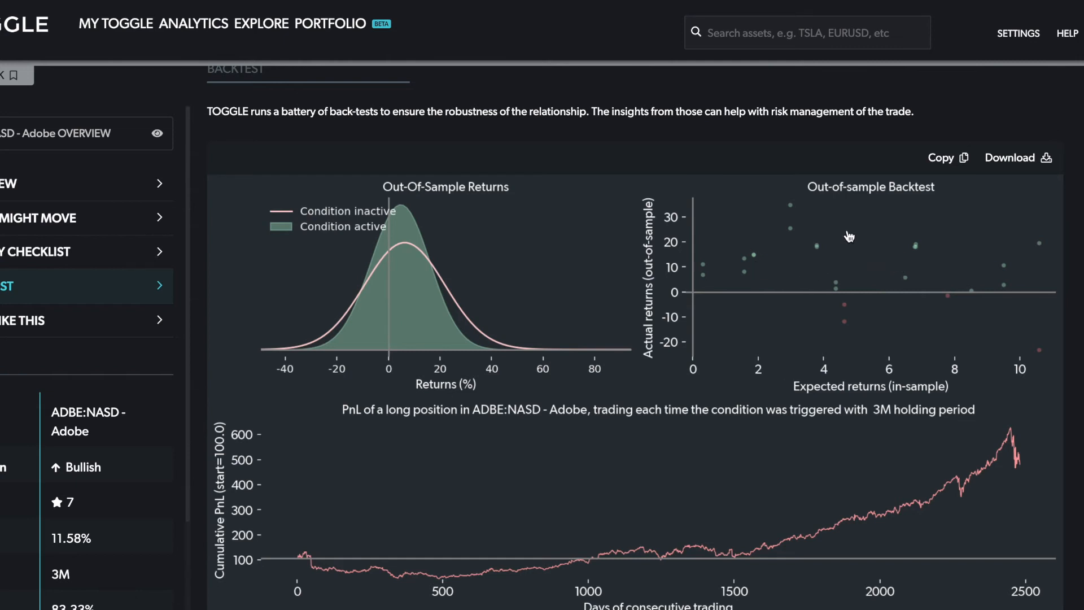
mouse_move(792, 213)
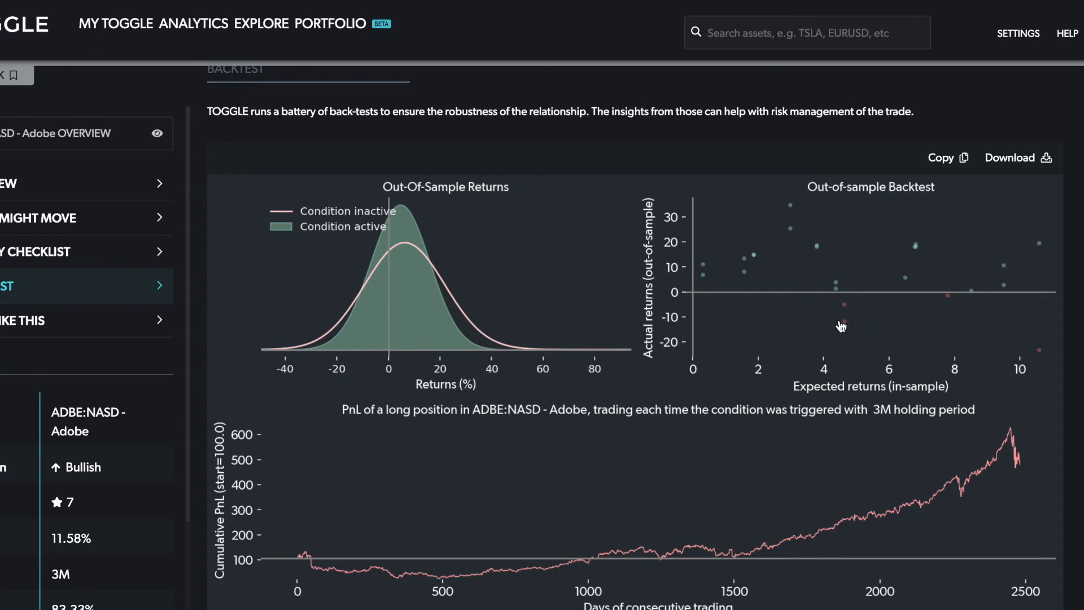
mouse_move(874, 311)
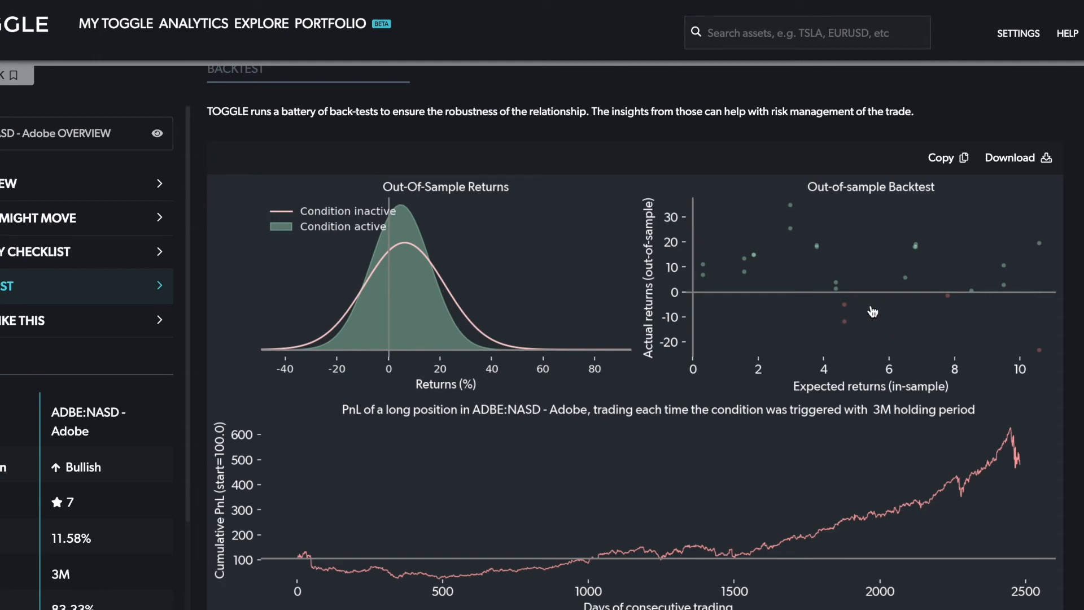
mouse_move(860, 320)
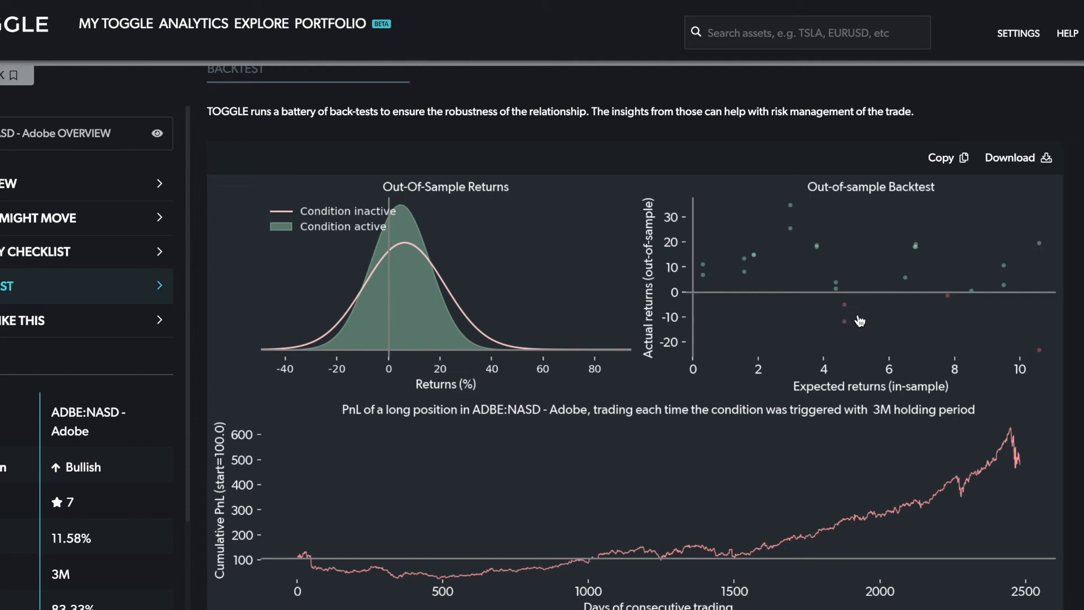
mouse_move(848, 325)
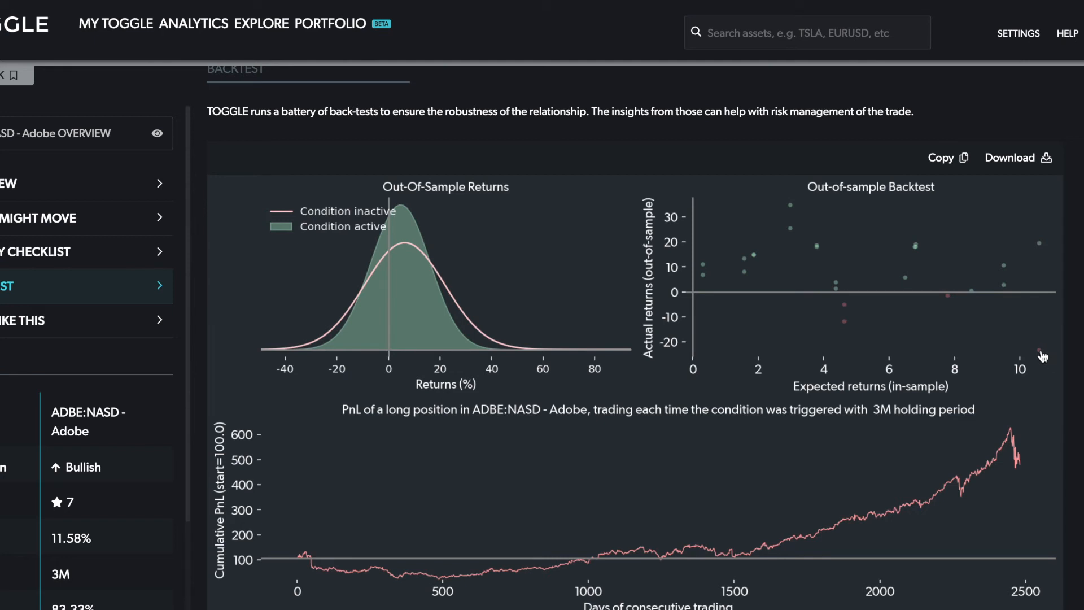
mouse_move(894, 363)
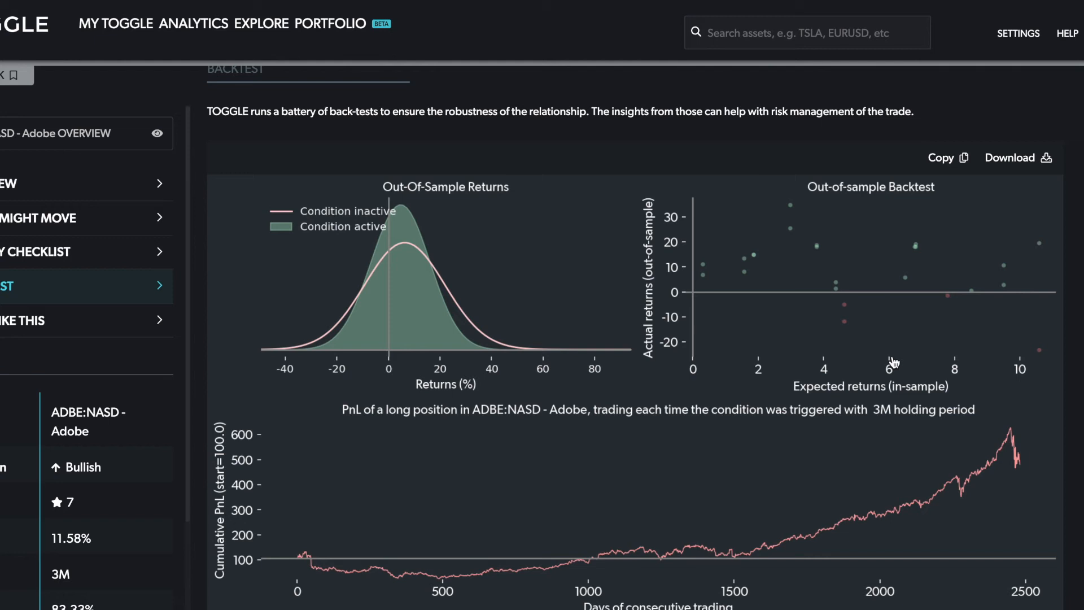
mouse_move(773, 332)
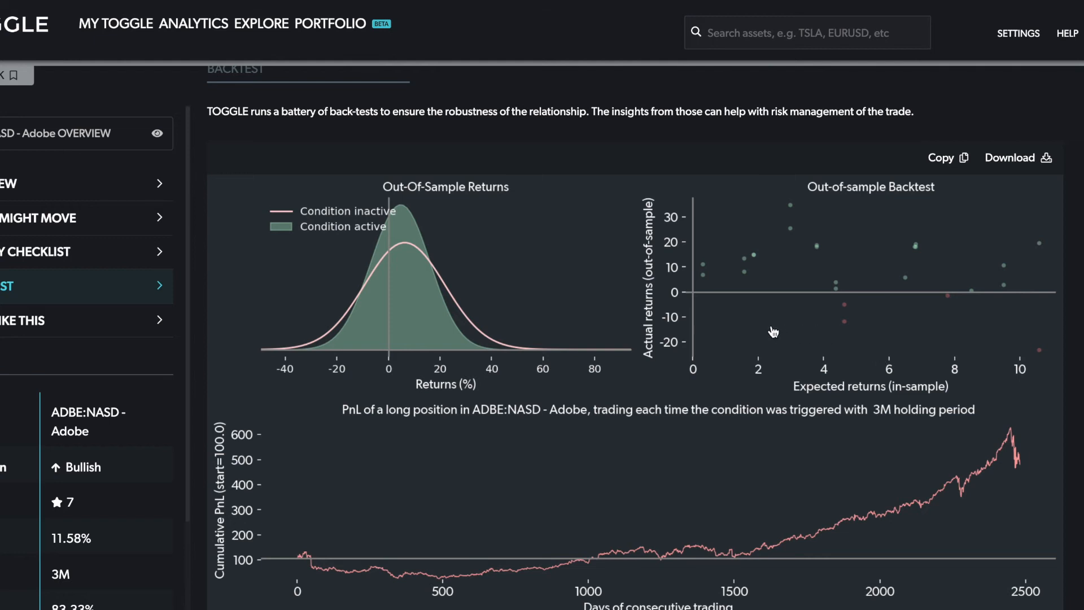
mouse_move(693, 306)
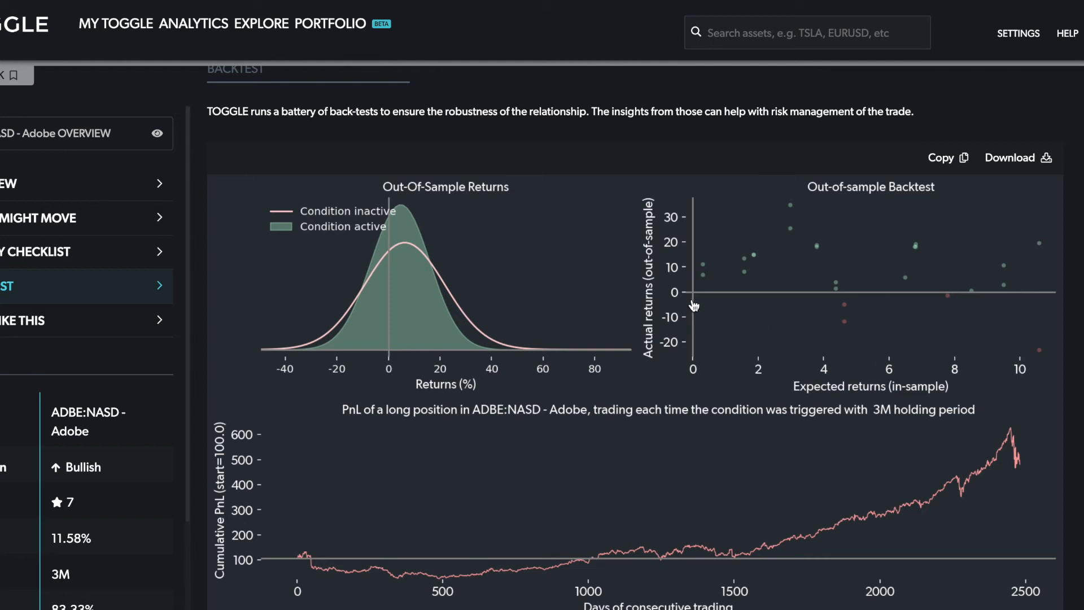
mouse_move(692, 305)
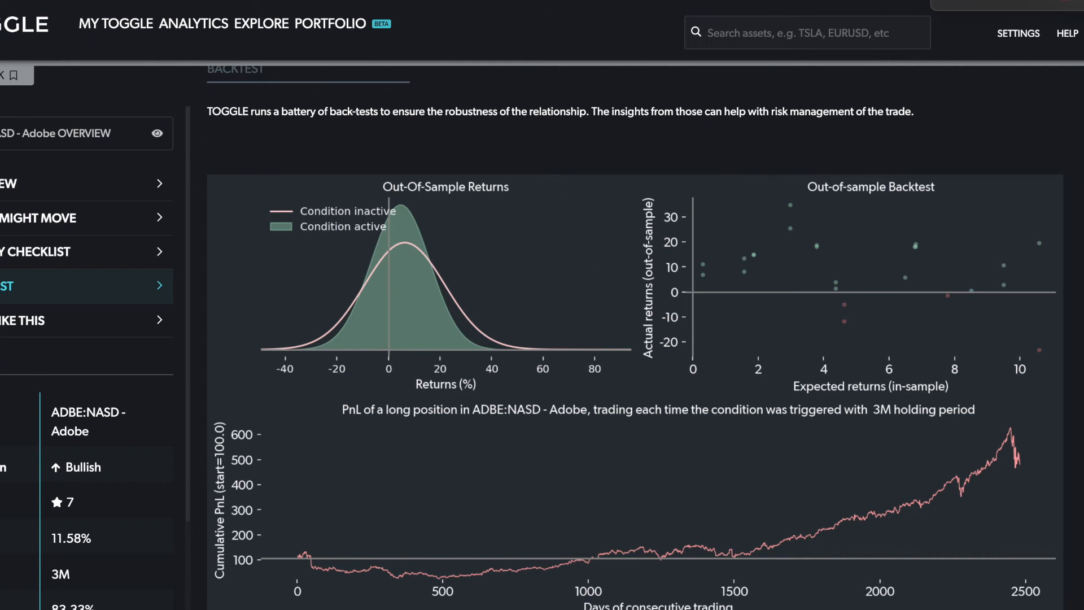
mouse_move(813, 16)
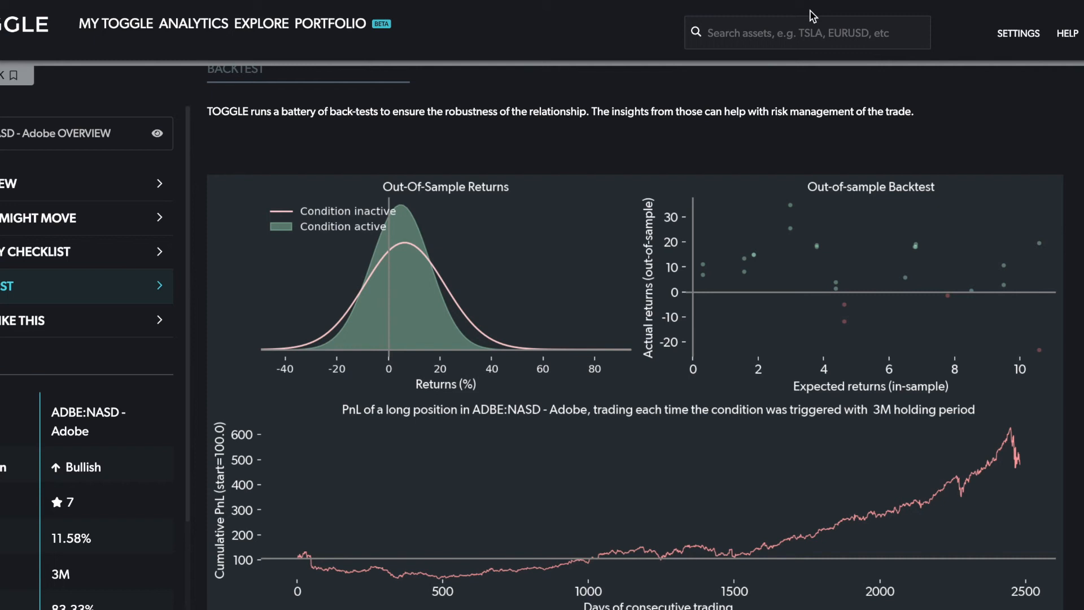
mouse_move(542, 37)
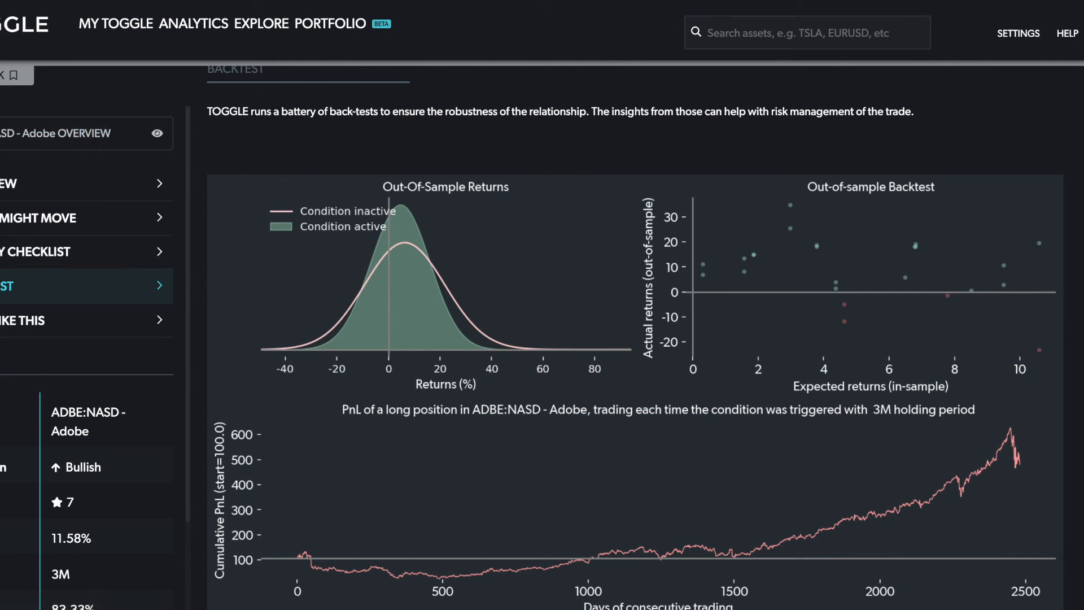
Open the ADBE:NASD Adobe overview page and scroll down to its Insights list
click(261, 22)
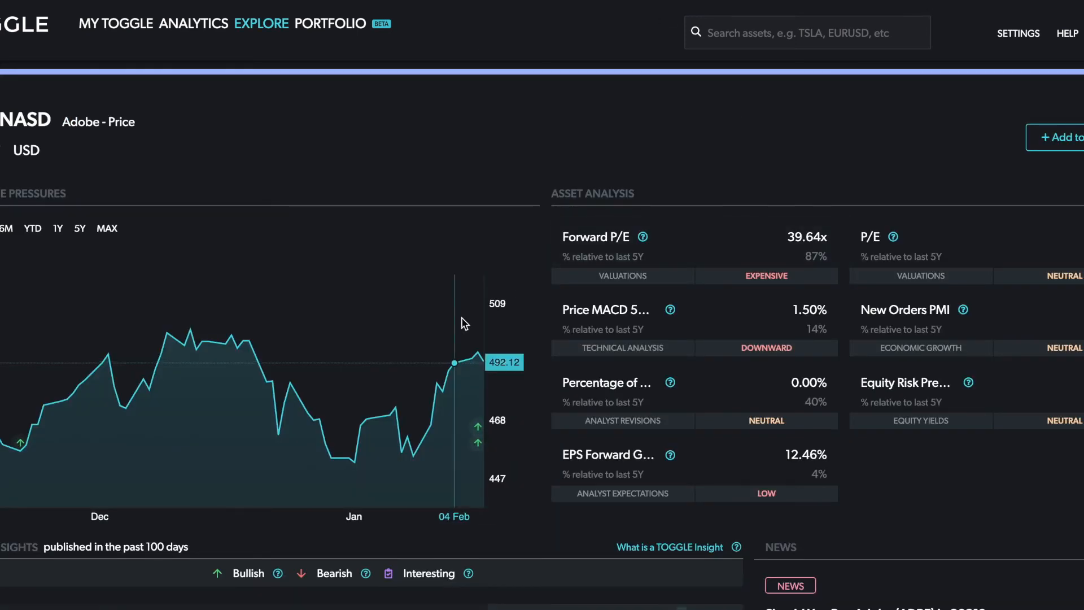
mouse_move(479, 434)
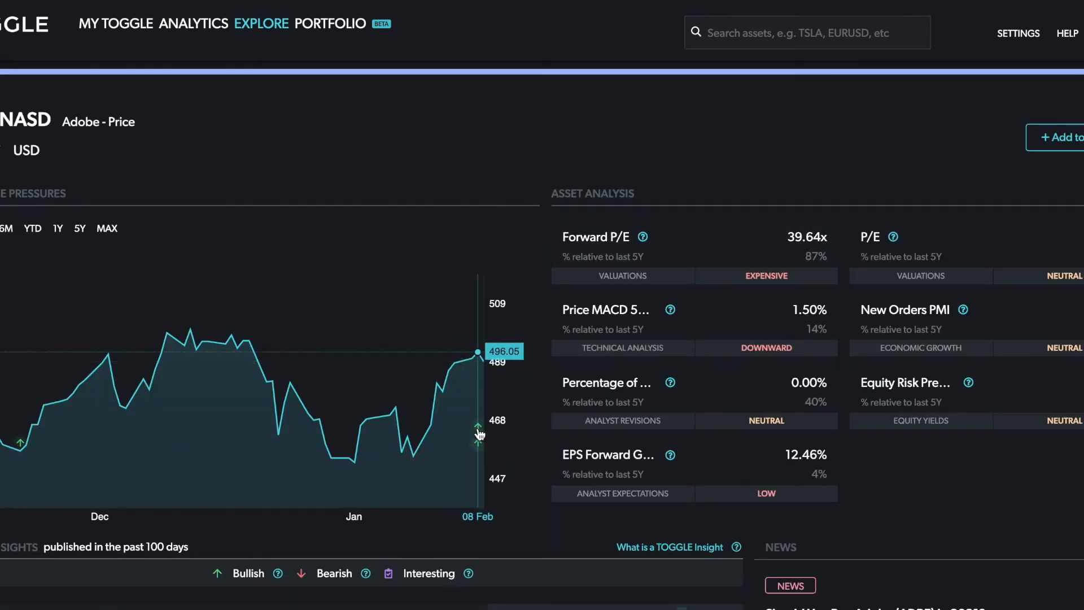
mouse_move(480, 446)
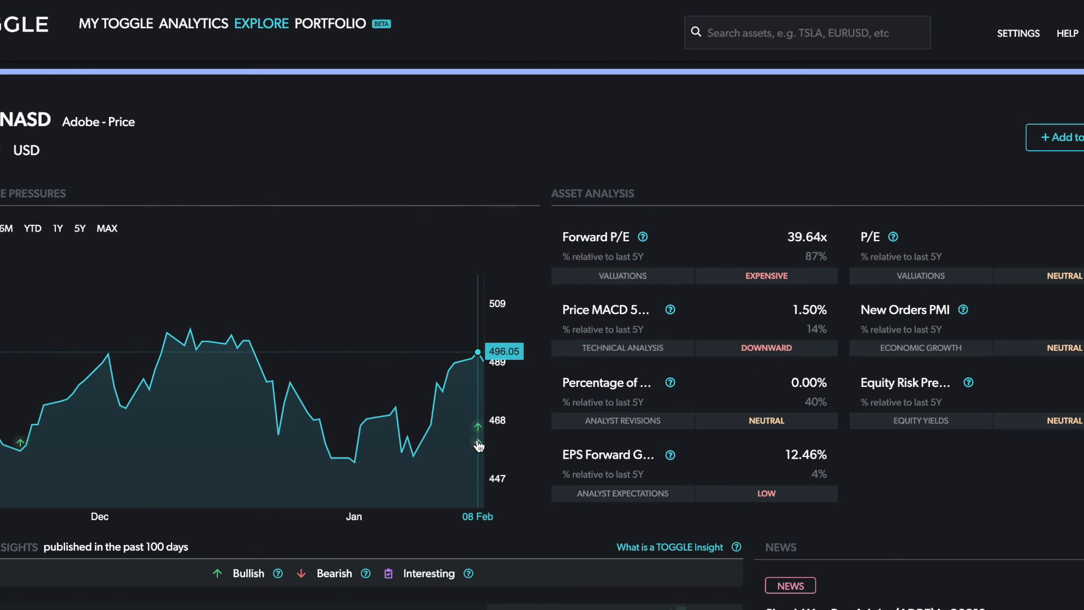
scroll(down, 3)
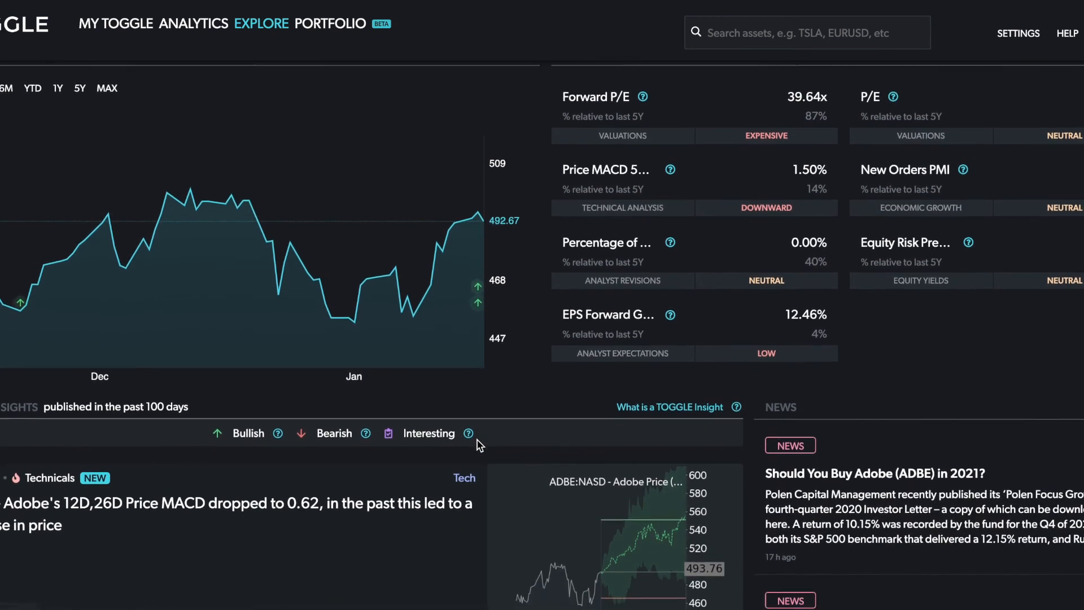
scroll(down, 3)
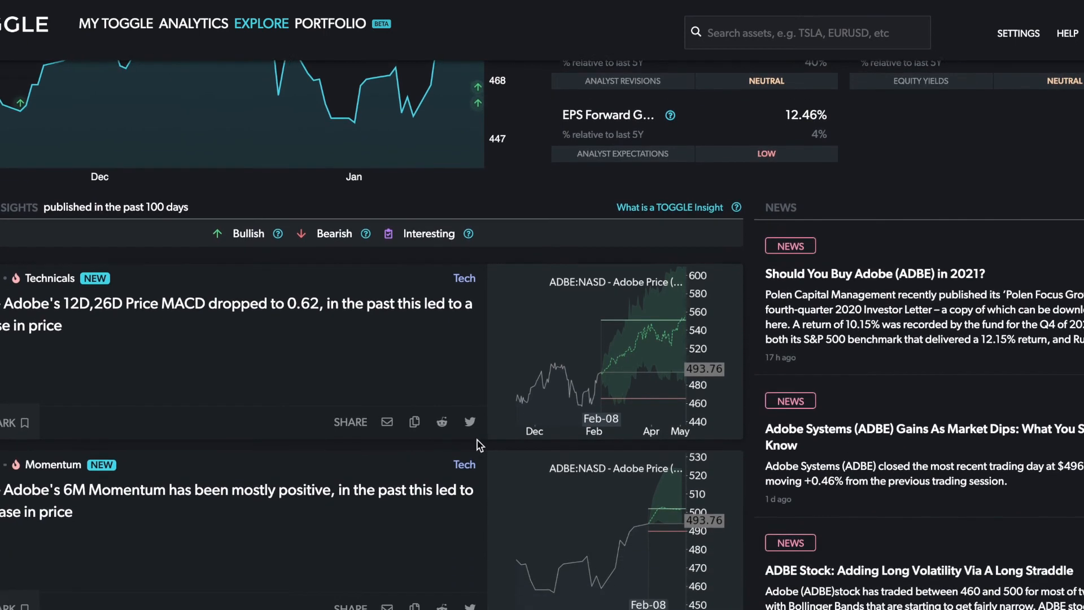
scroll(down, 3)
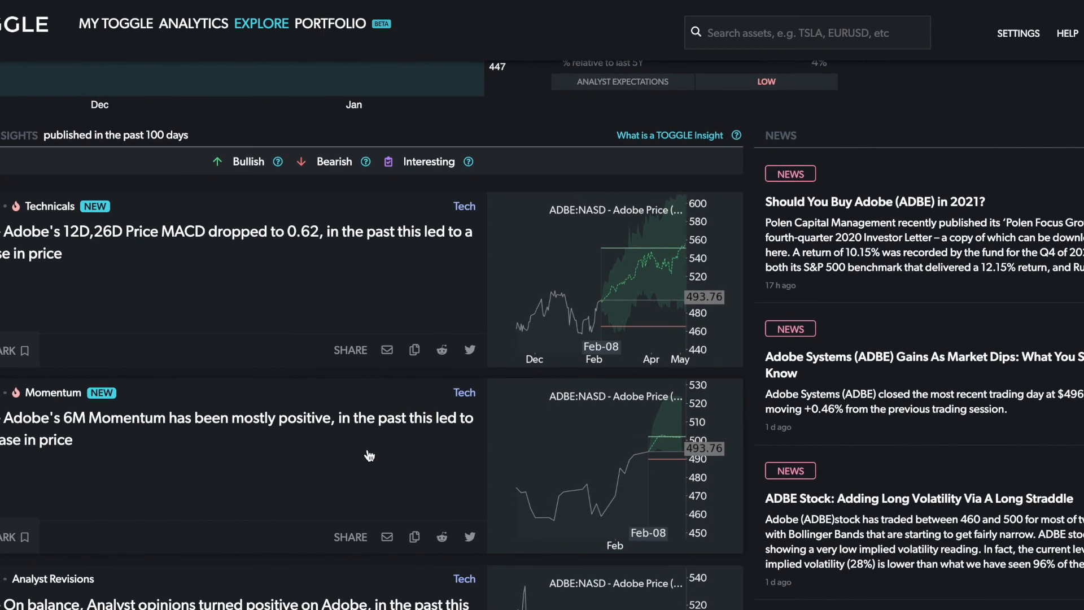
mouse_move(358, 452)
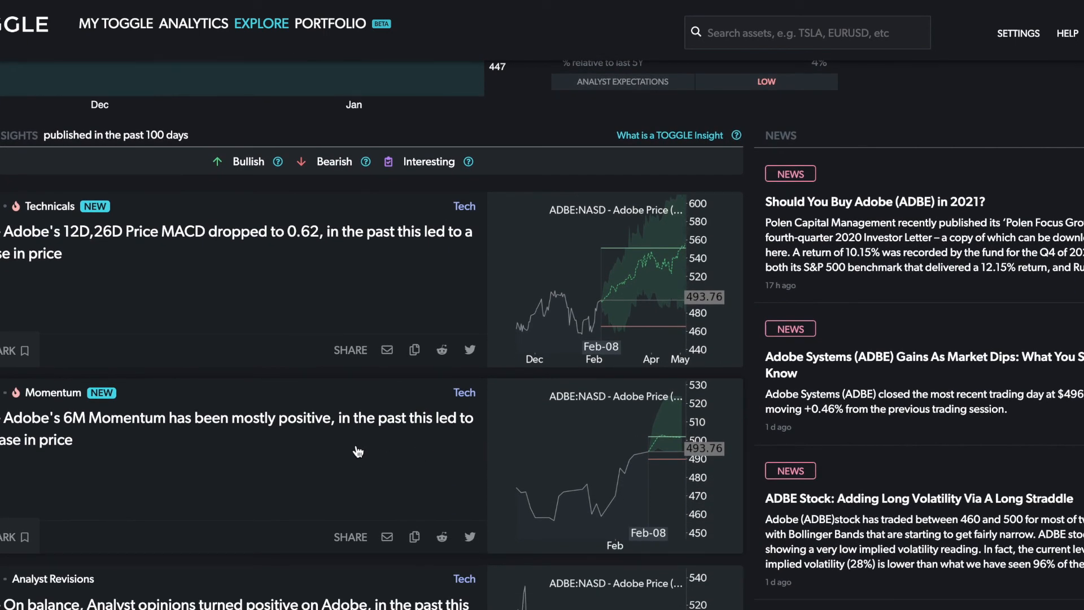
mouse_move(378, 440)
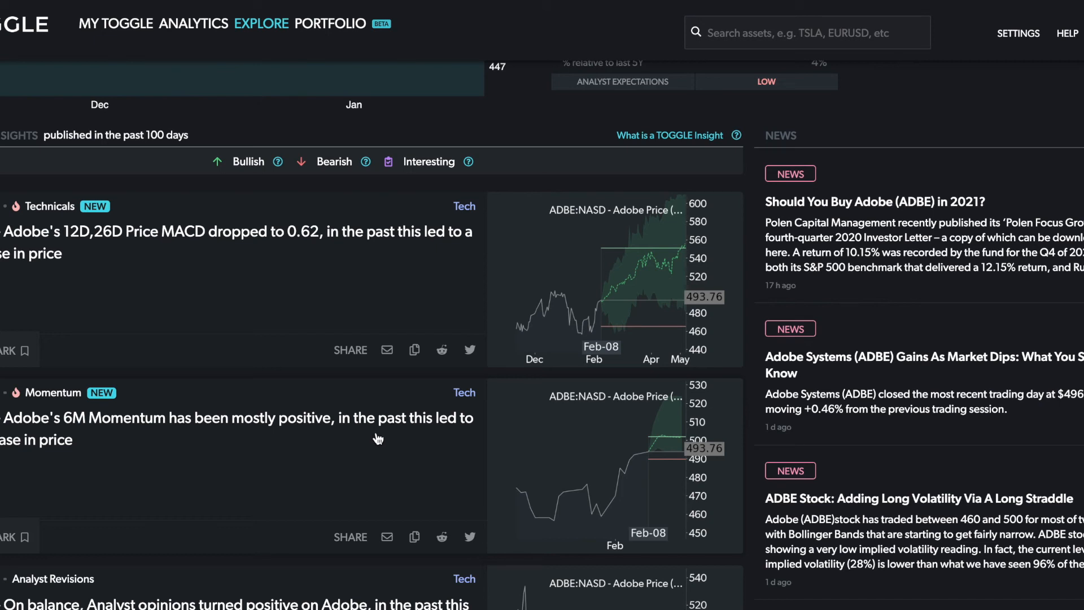
mouse_move(352, 437)
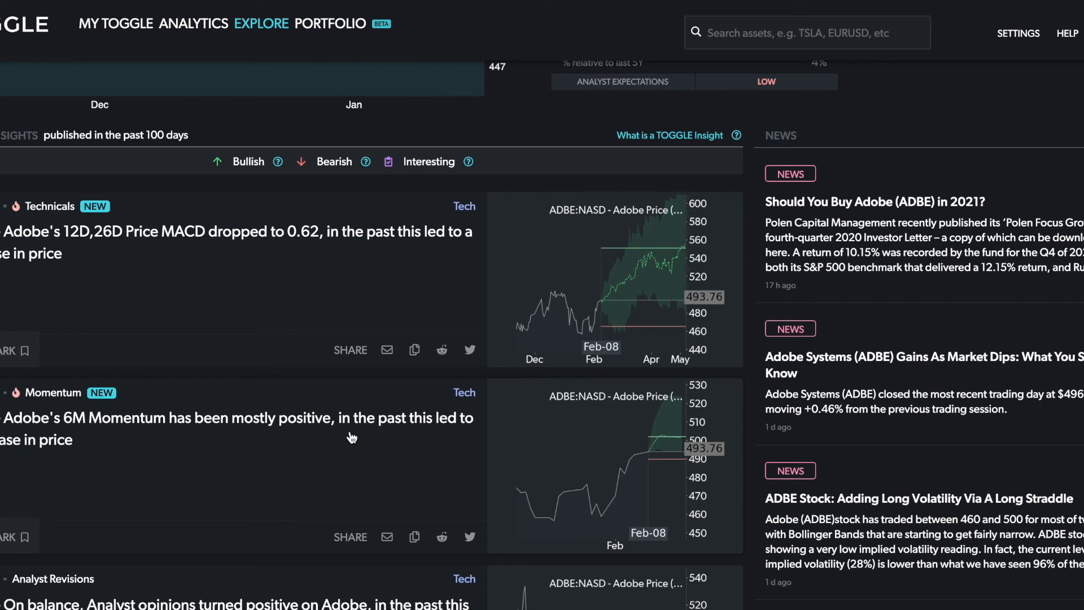
scroll(down, 3)
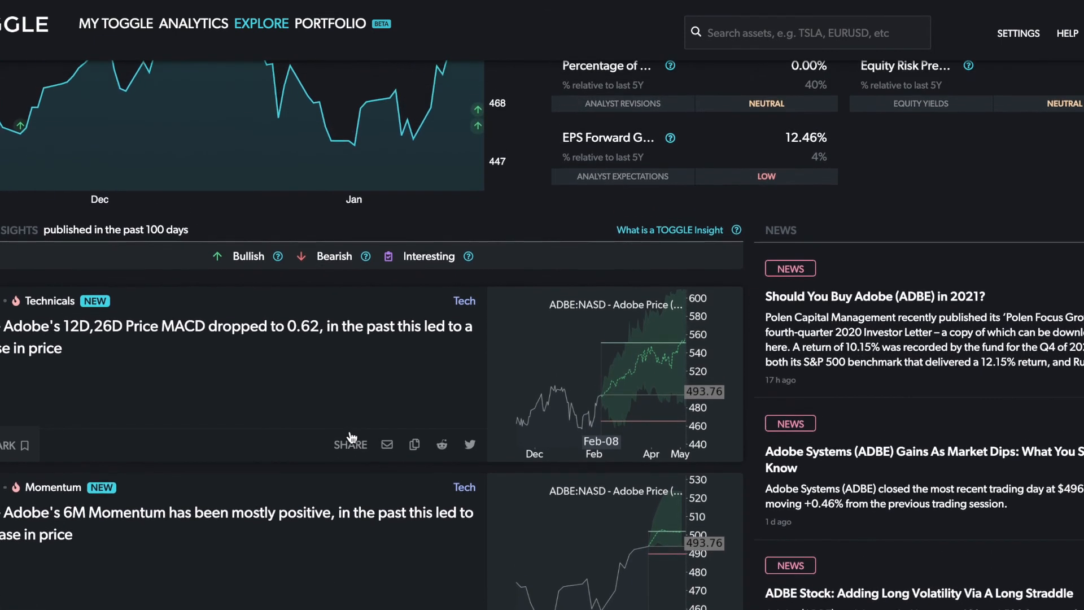
scroll(up, 3)
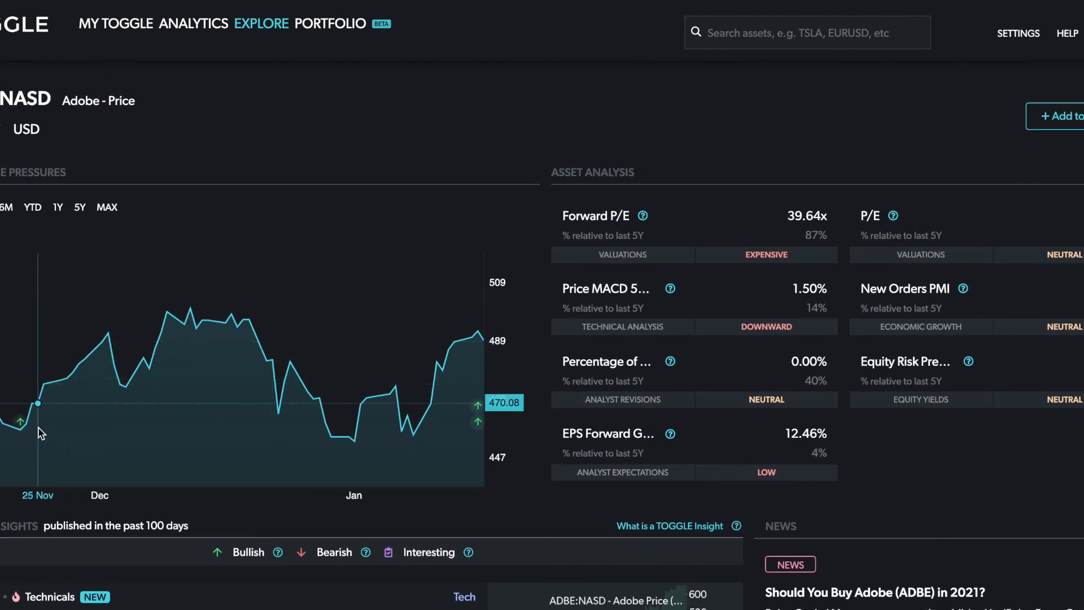
mouse_move(21, 422)
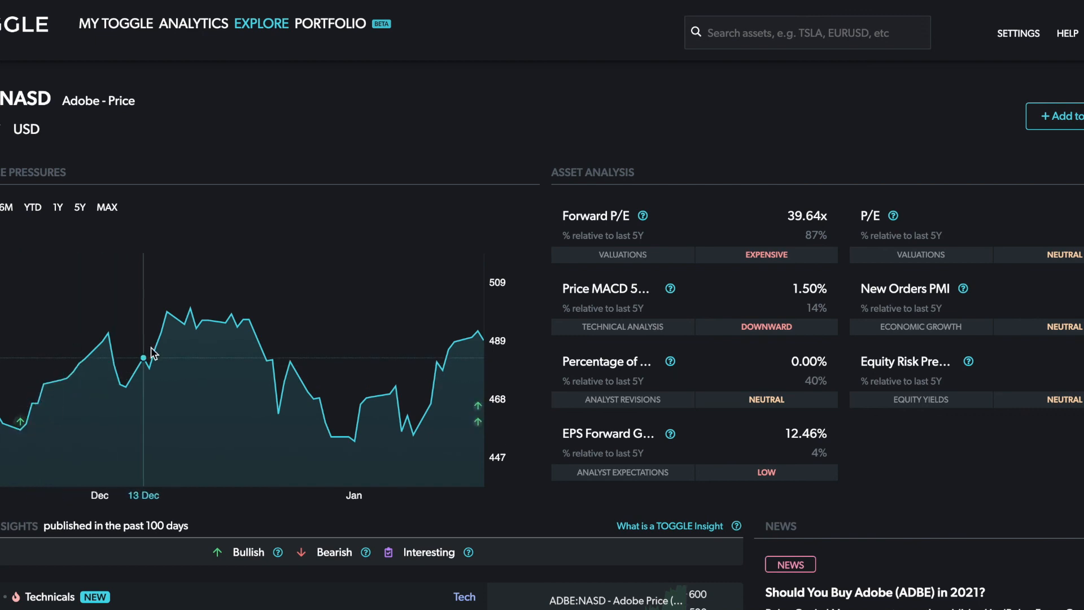
mouse_move(191, 309)
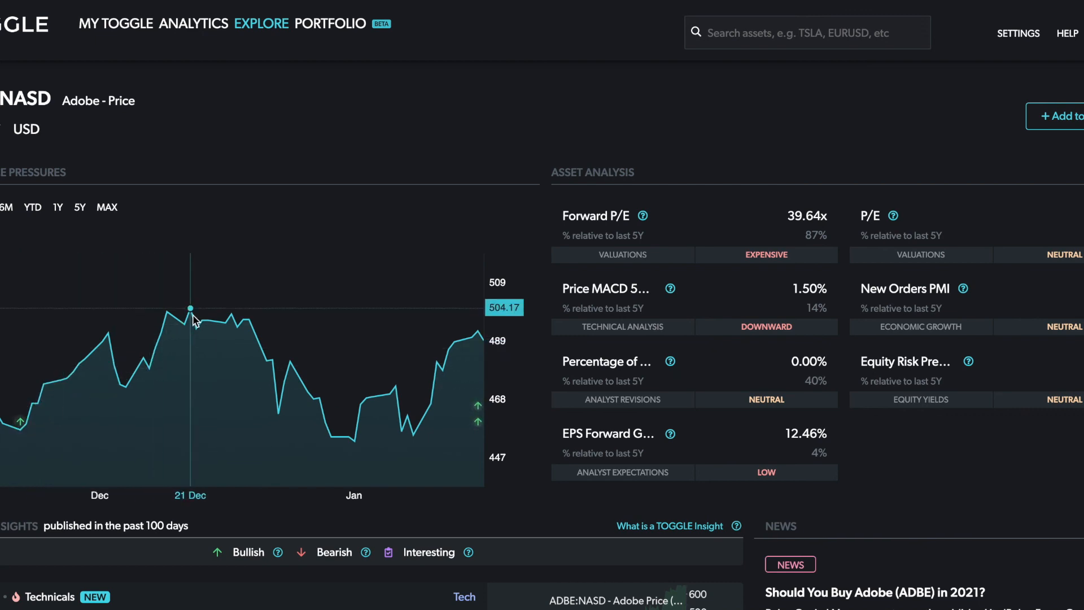
mouse_move(209, 309)
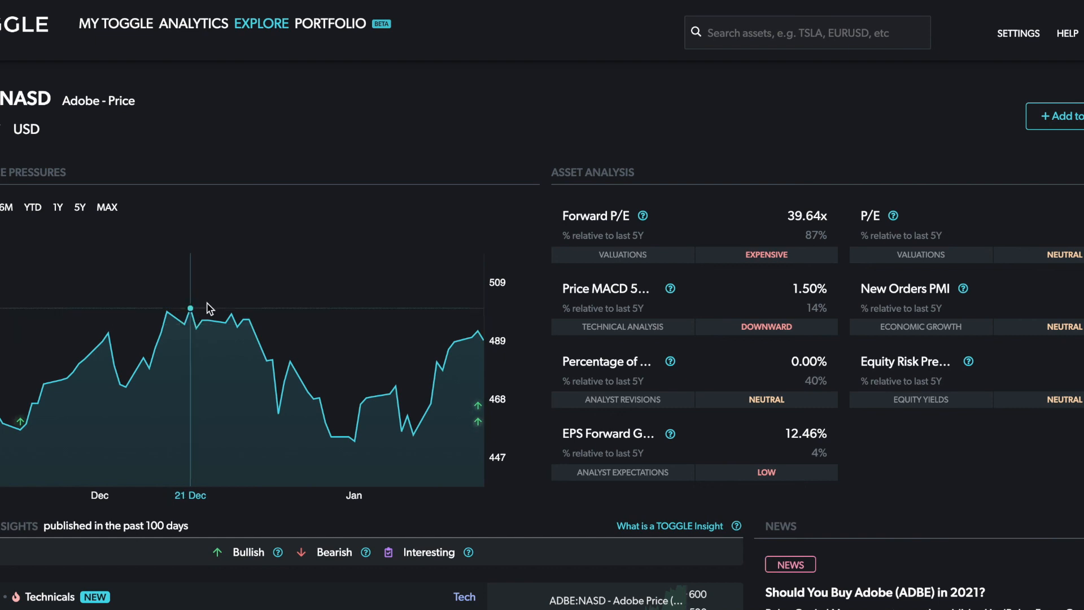
mouse_move(475, 339)
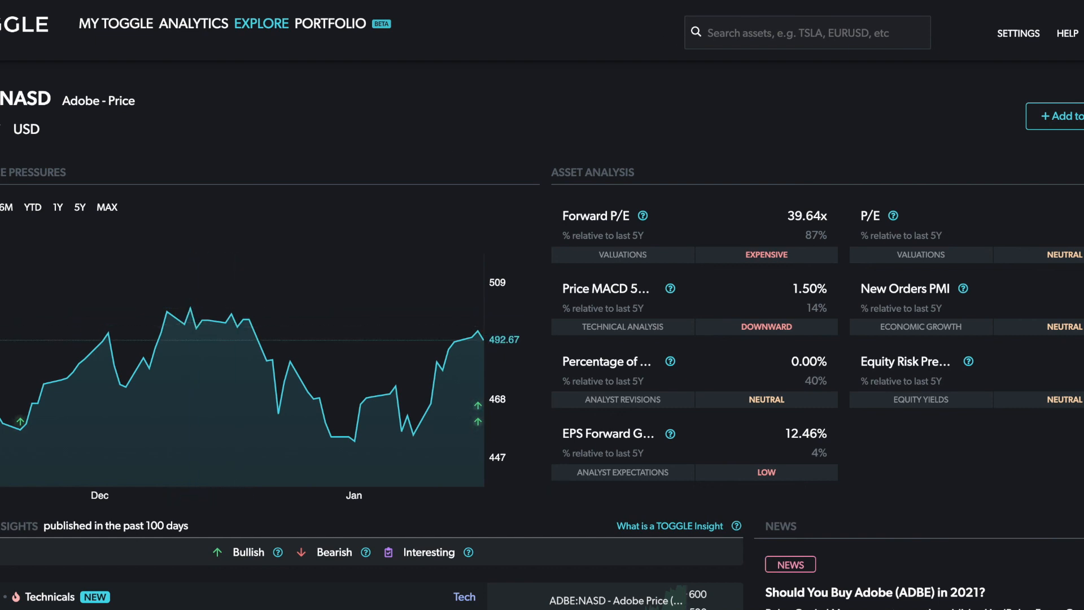